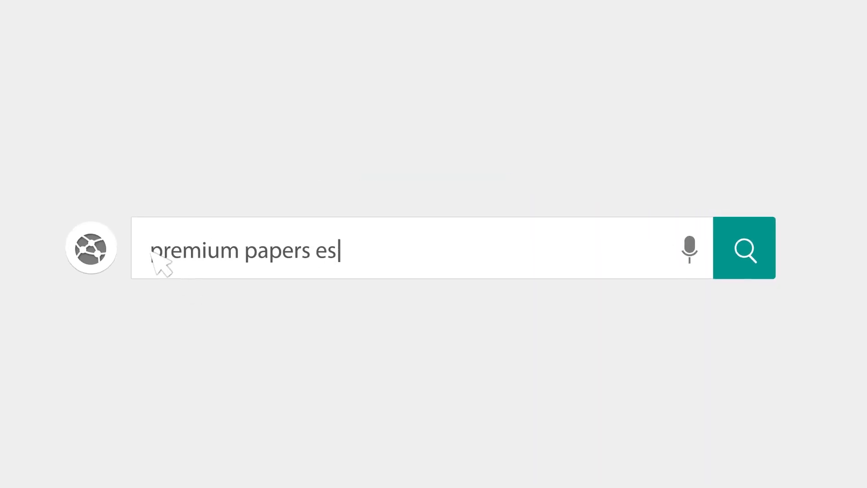
Type the Heading 1 title: "Incidents in the Life of a Slave Girl" by Harriet Jacobs
type("say examples")
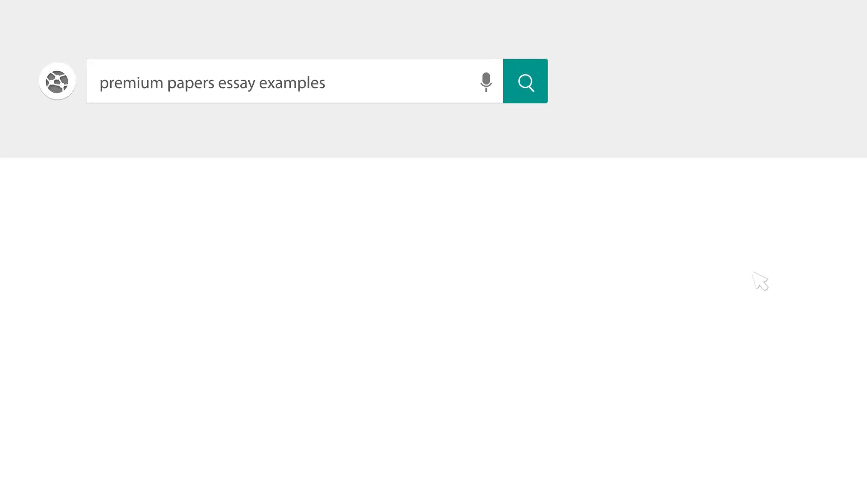
left_click(524, 82)
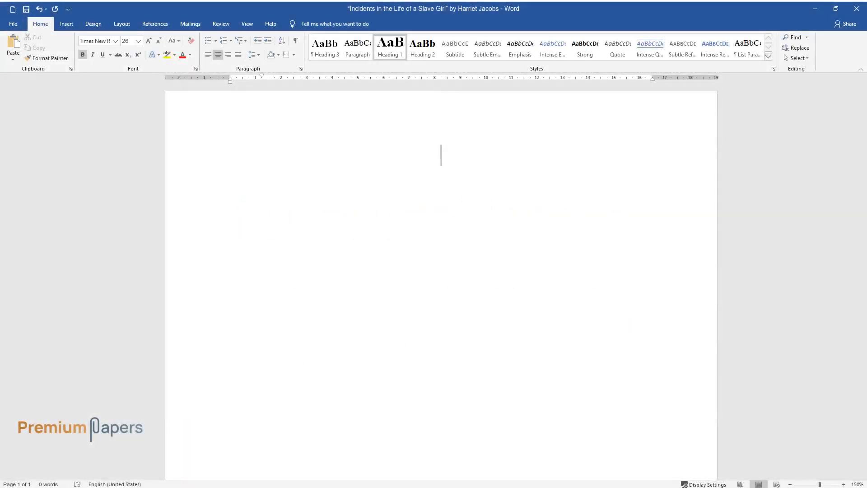
type("\"Incidents in\"")
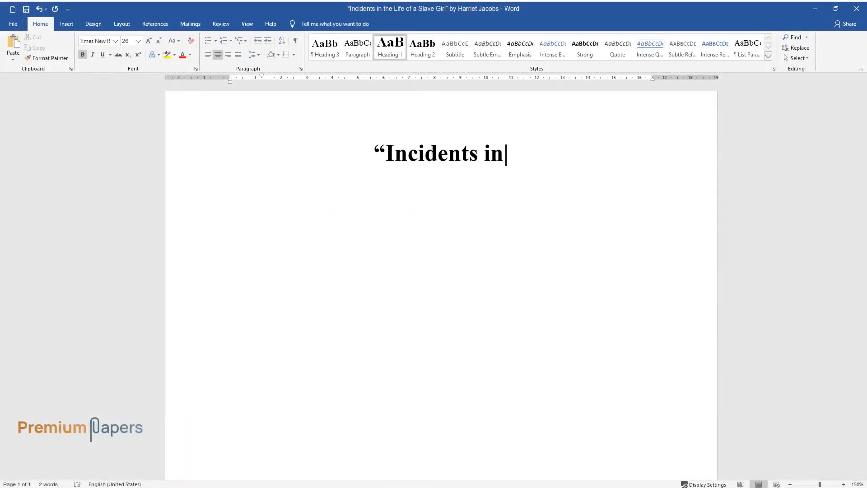
type("the Life of a Slave Girl” by")
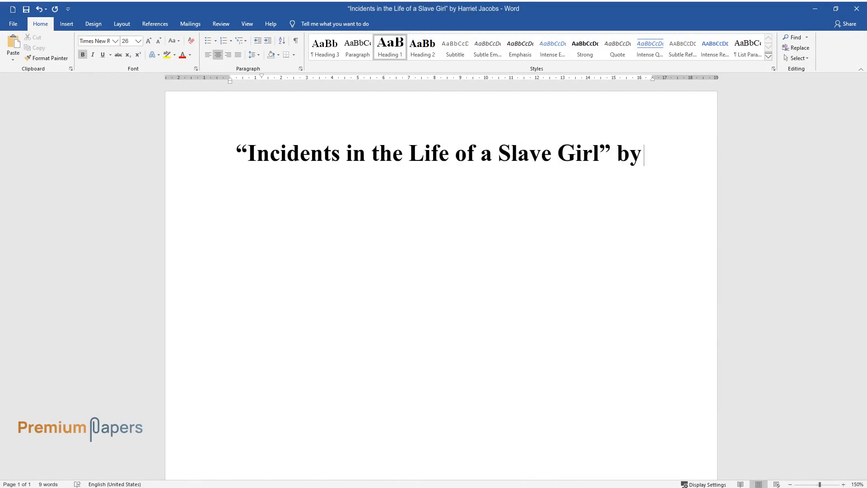
type("Harriet Jacobs")
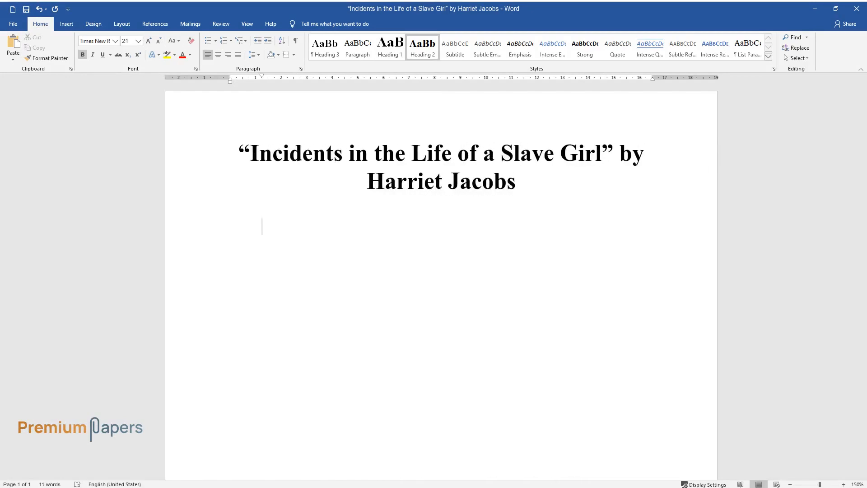
Add the 'Introduction' heading and open the paragraph on virtuousness and strict moral rules
type("Introduction")
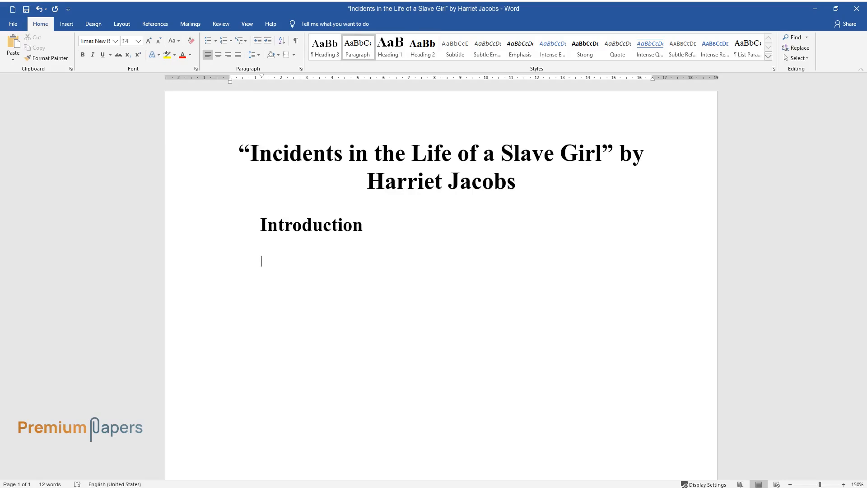
type("Since ancient times,")
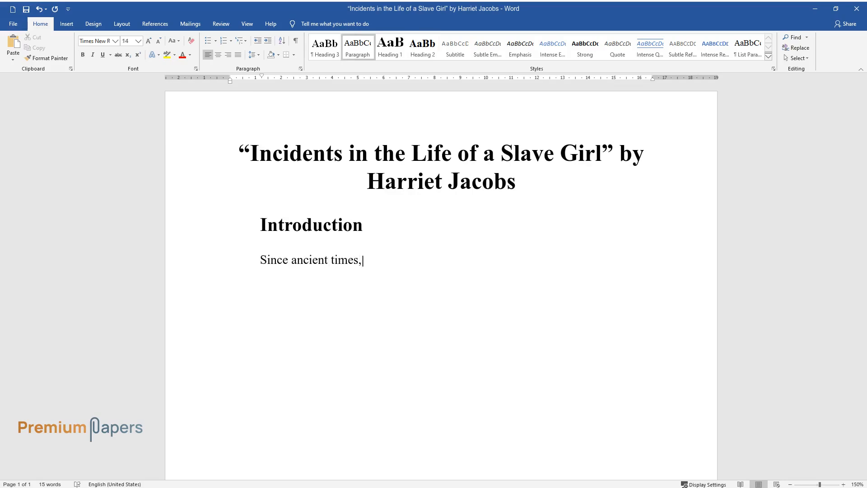
type("virtuousness and morality were the main qualities of a")
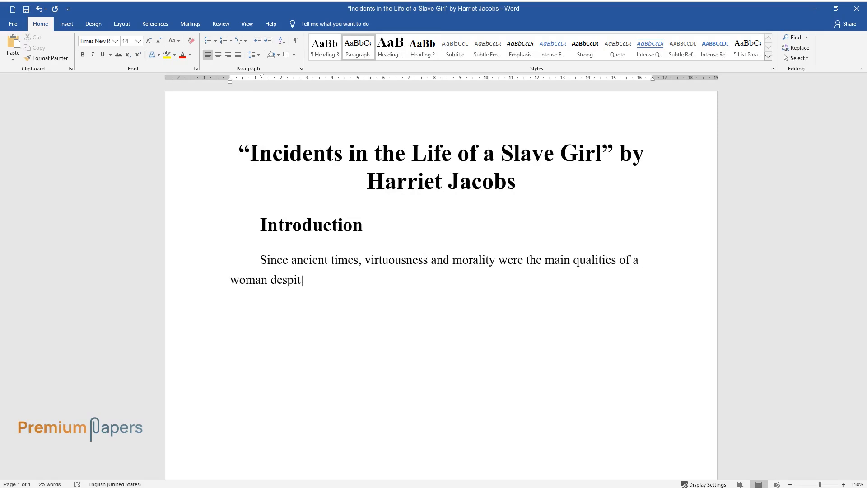
type("e her age and race. Society suppos")
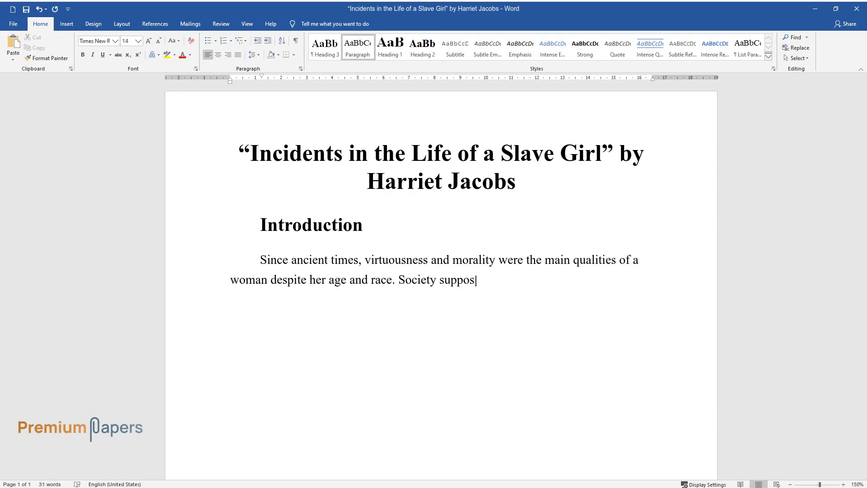
type("ed that a woman should follow stri")
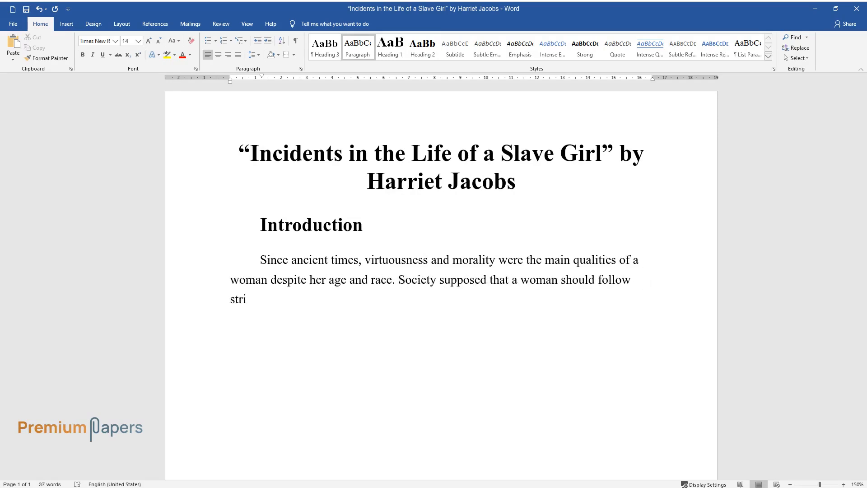
type("ct moral rules which determined a")
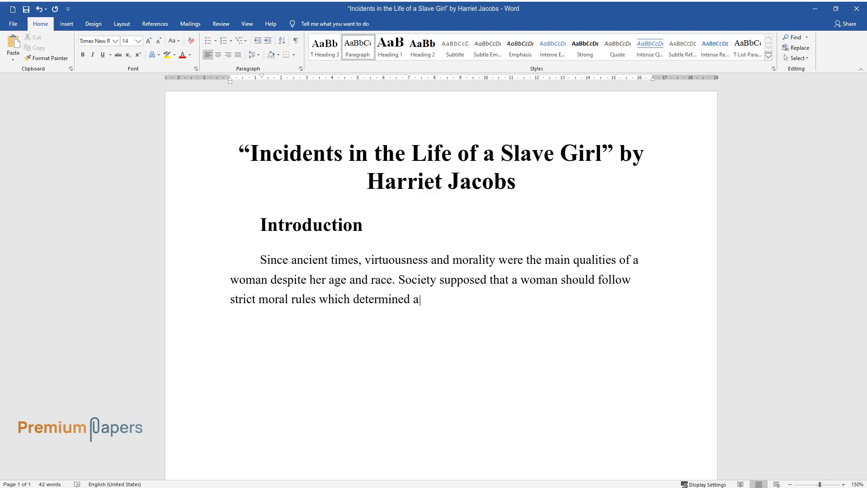
type("nd guided her behavior and actions")
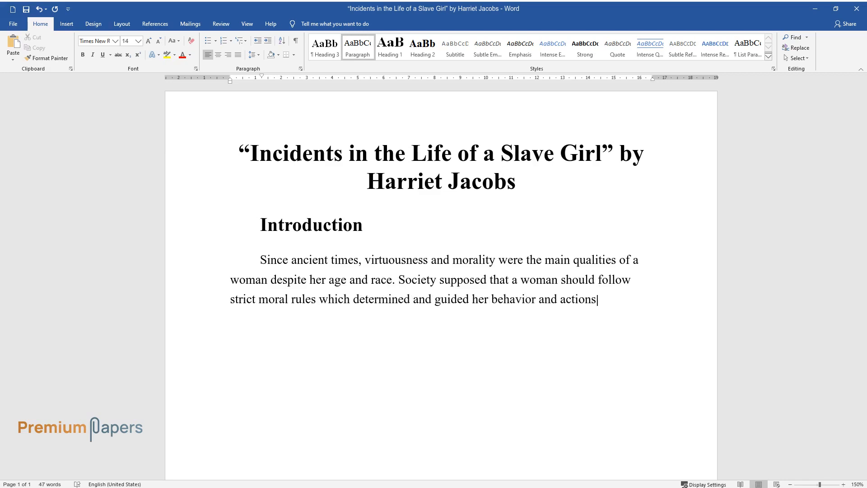
type(". Religion clearly stipulated good")
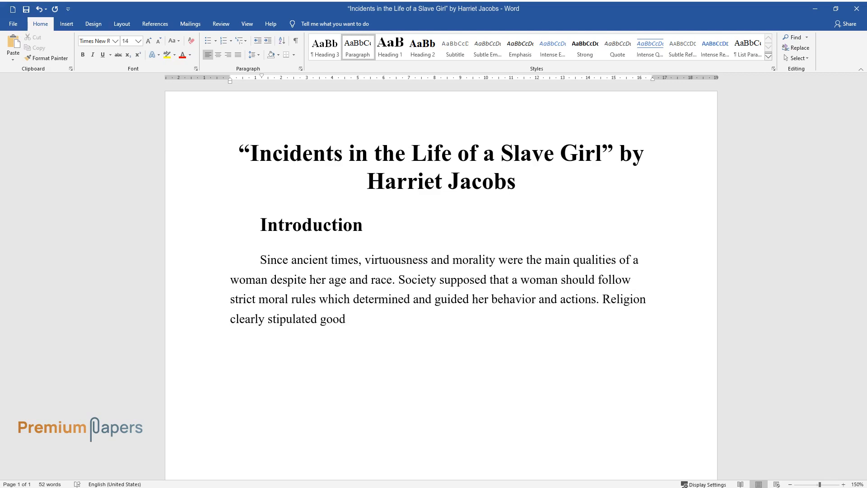
Finish the introduction: religion's rules and Jacobs' virtuous black woman with strict beliefs
type("and wrong behavior patterns, good")
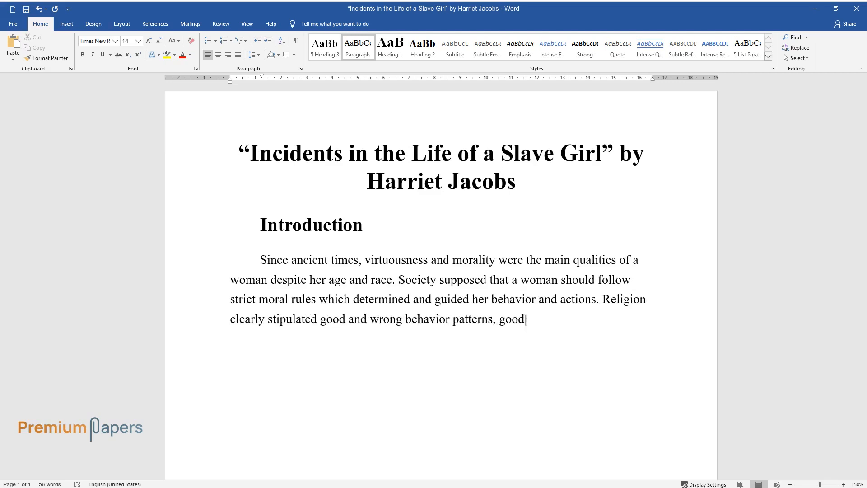
type("ness and sins, virtue and misdeeds. Thus, slaves and slave women wer")
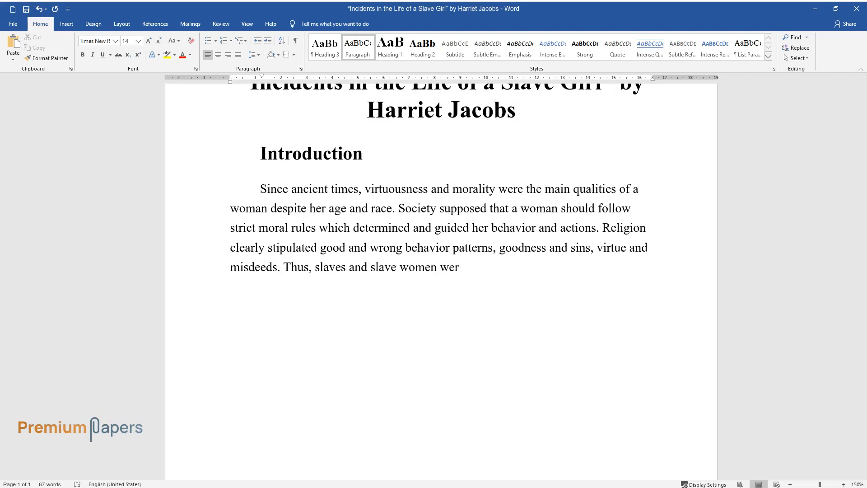
type("e always seen as non-humans who di")
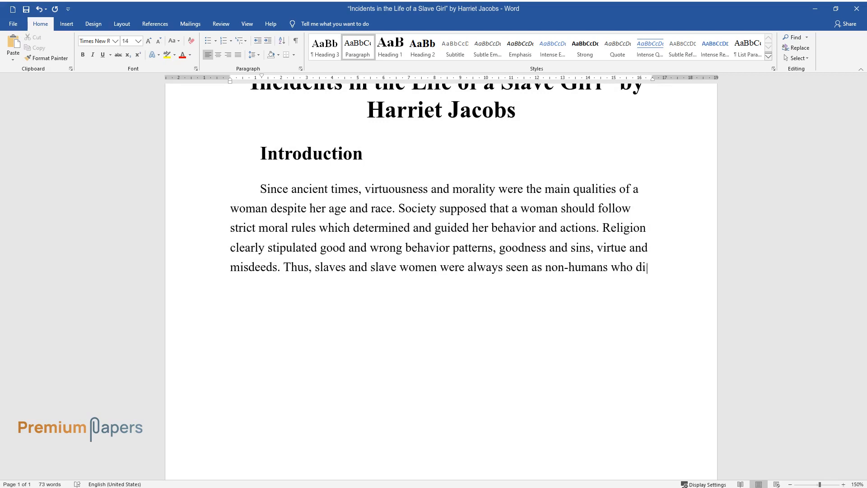
type("did not understand and follow religi")
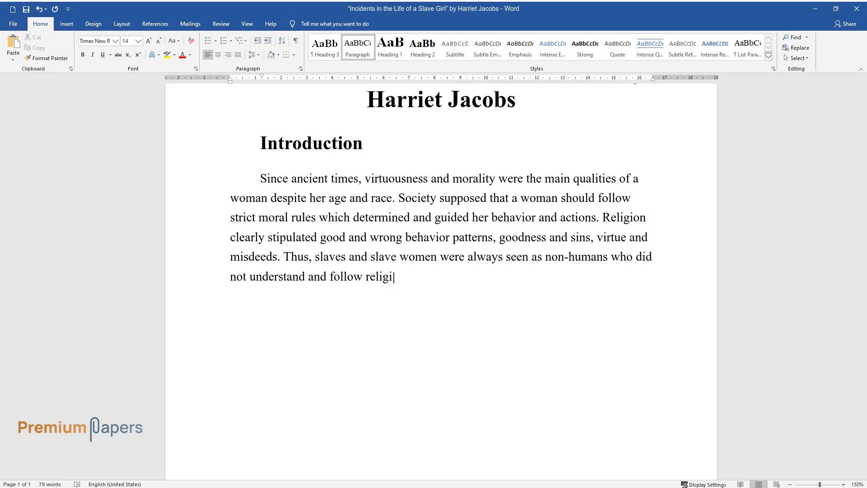
type("ous values and were virtuous. Harriet Jacobs")
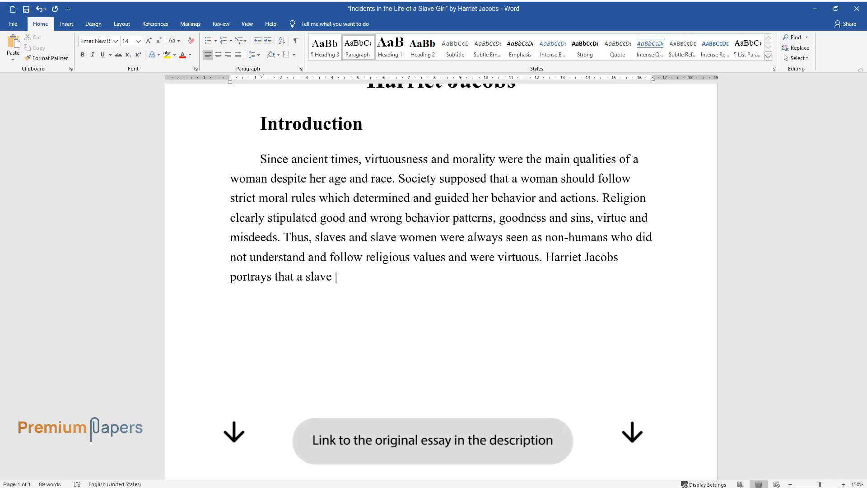
type("black woman can be virtuous becaus")
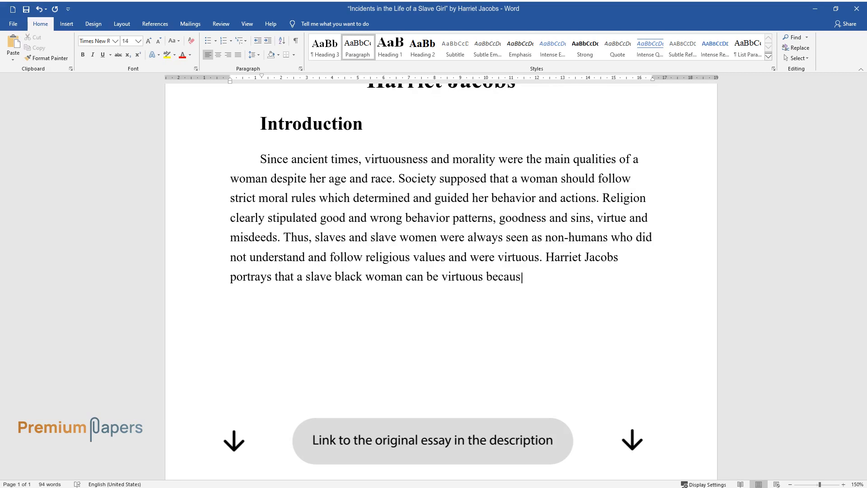
type("e of her inner strength and the st")
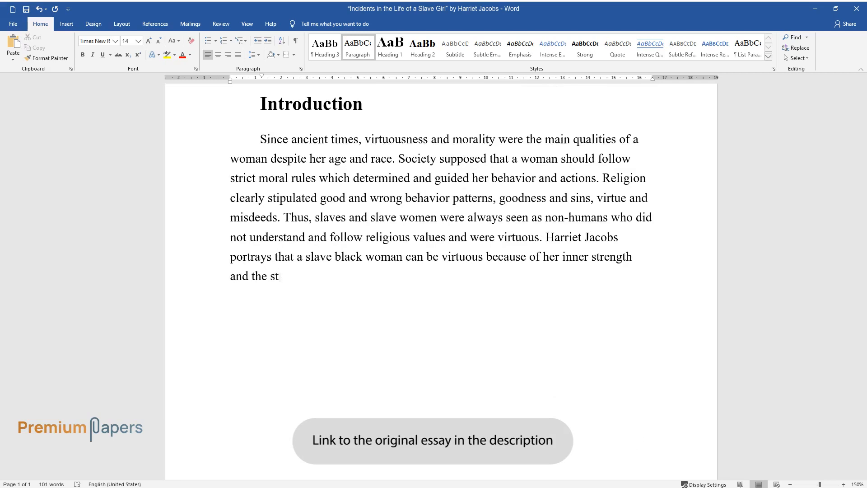
type("rict religious beliefs she follows all her life.")
type("D")
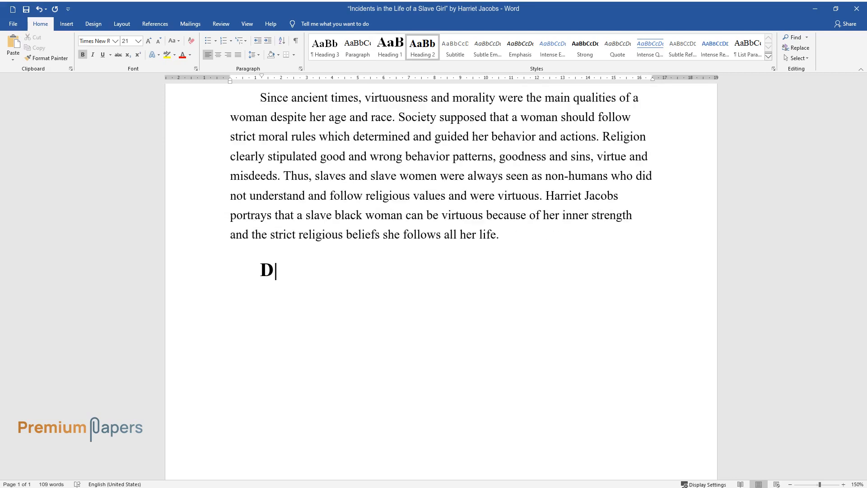
Add a 'Discussion' heading and a paragraph on Christianity dictating social norms and gender differences
type("iscussion")
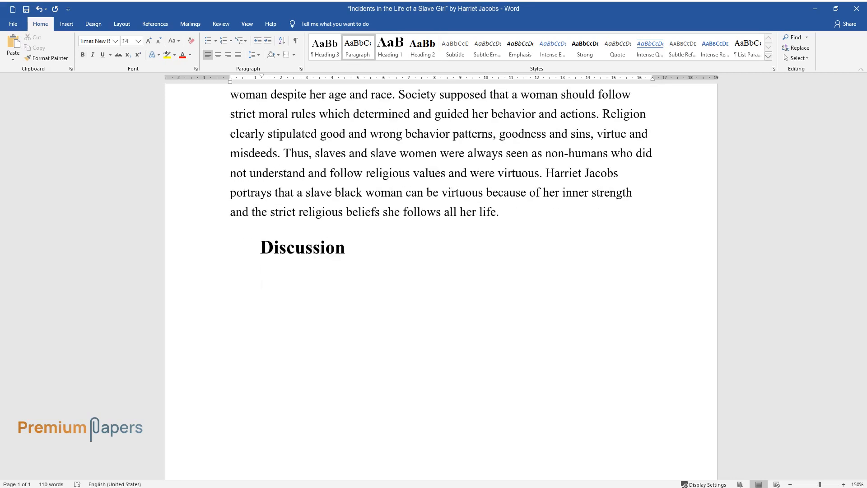
type("Christianity played a crucial")
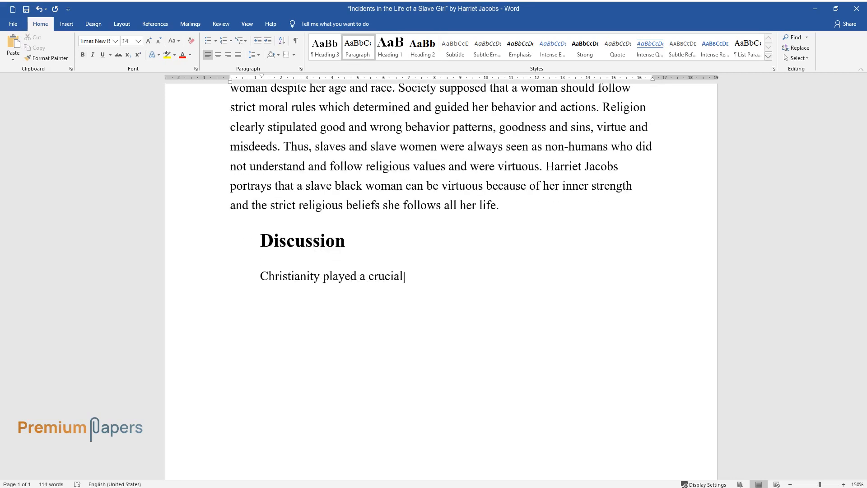
type("role in the lives of all women and determined")
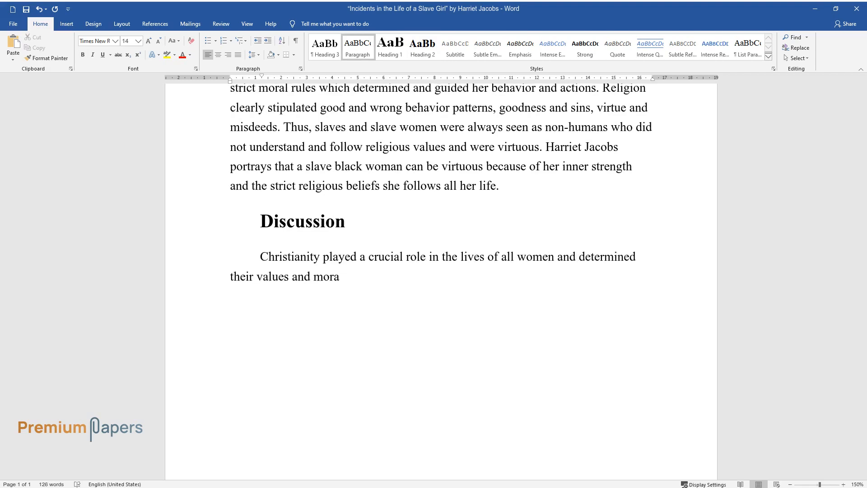
type("ls. Christianity and the church w")
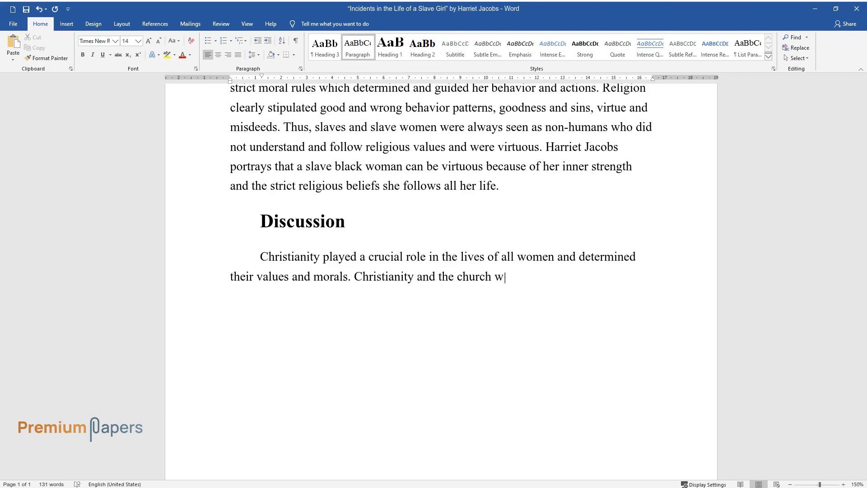
type("ere a strong force that dictated s")
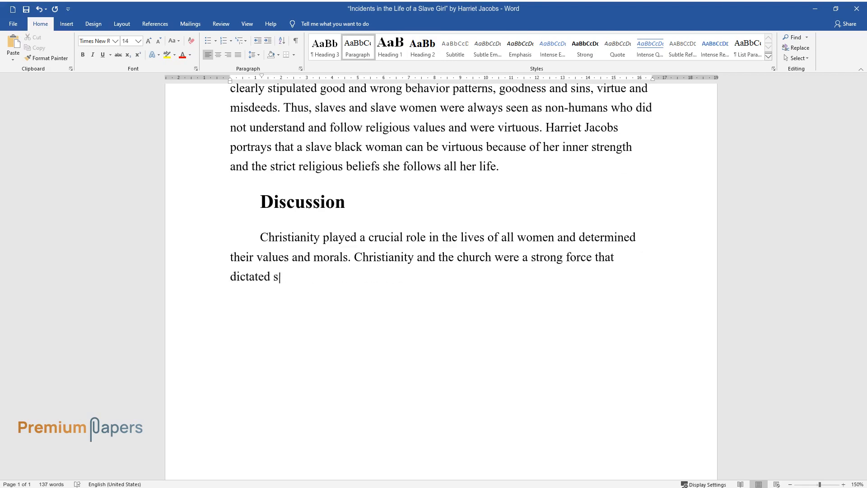
type("ocial norms and social order. Gend")
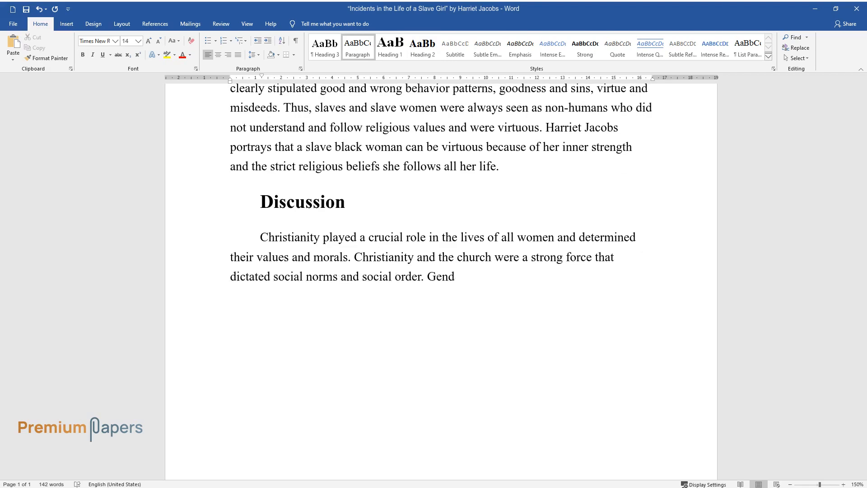
type("er differences are evident in the")
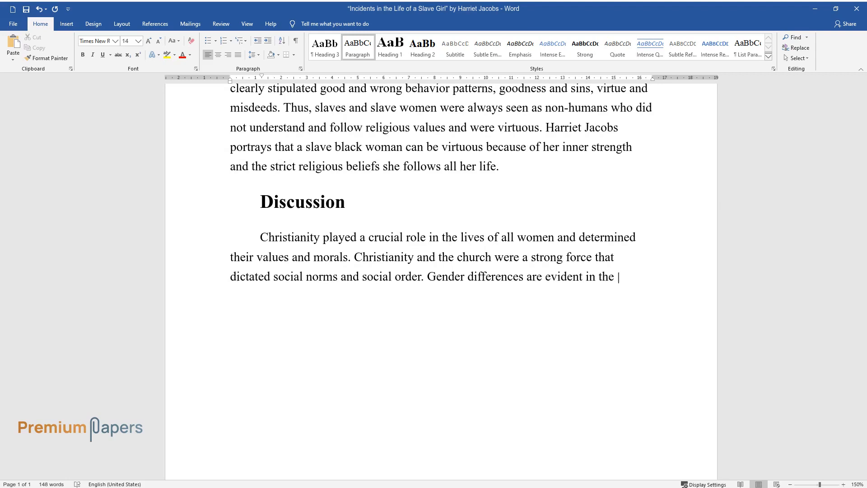
type("following description of Christian values:")
type("“If a m")
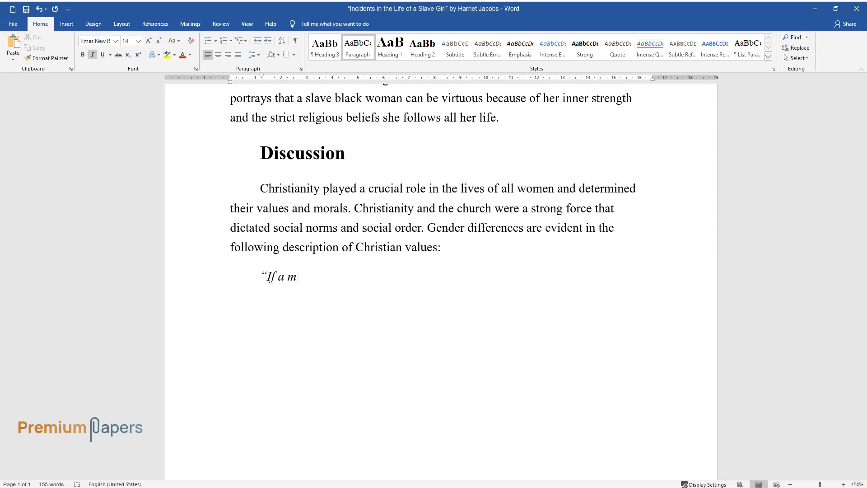
Type the italic quotation on church hypocrisy toward pastors, ending "good shepherd."
type("an goes to the communion table, and p")
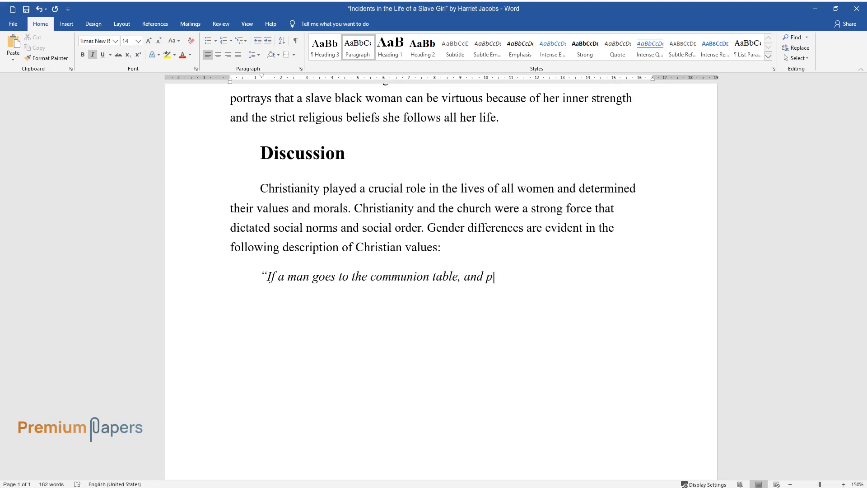
type("ays money into the treasury of the ch")
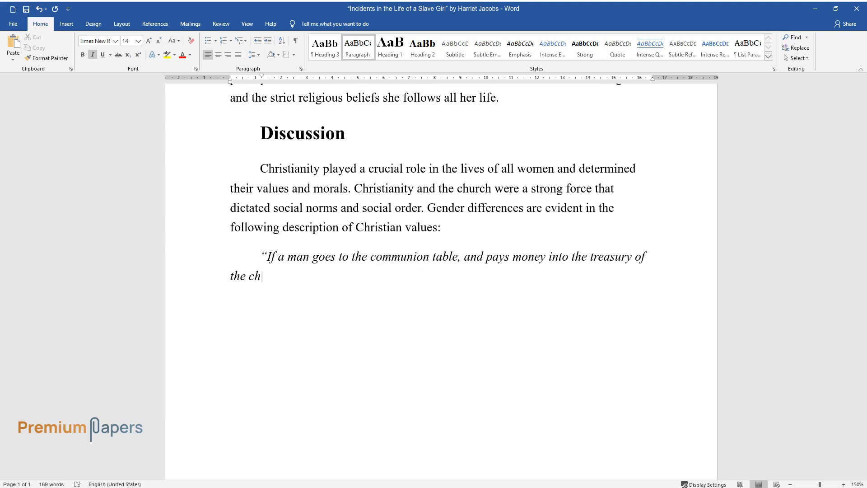
type("urch, no matter if it be the price of")
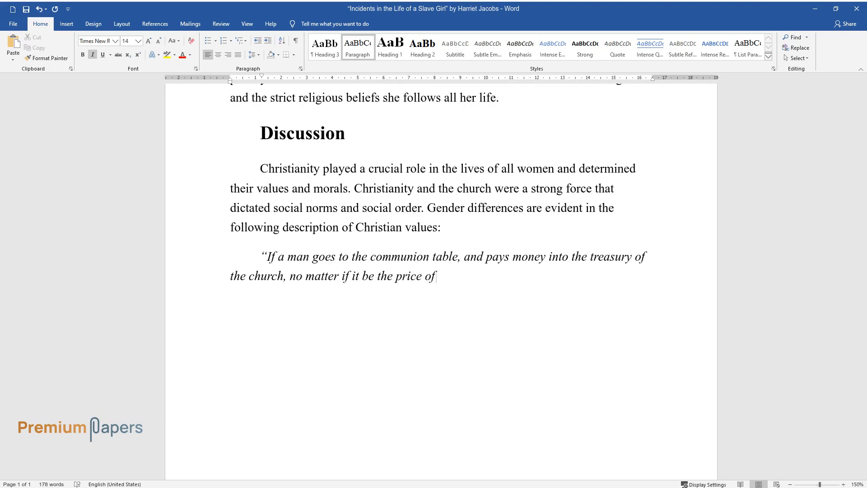
type("blood, he is called religious. If a")
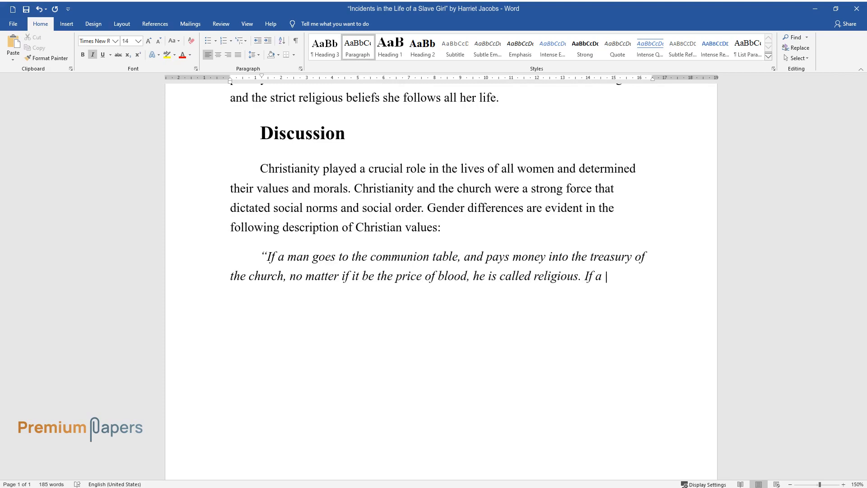
type("pastor has offspring by a woman, not")
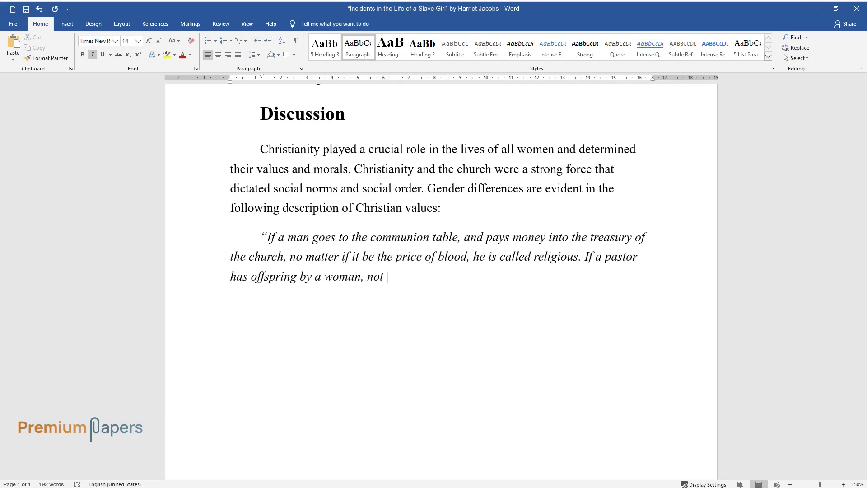
type("his wife, the church dismiss him if s")
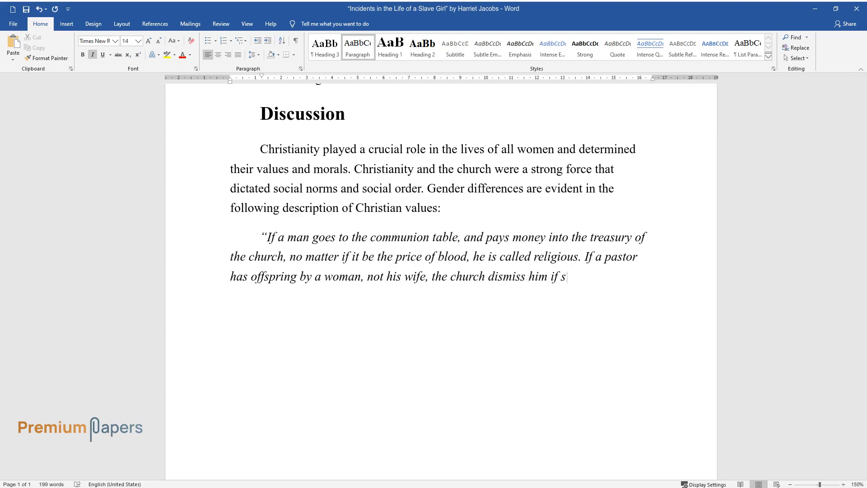
type("he is a white woman; but if she is co")
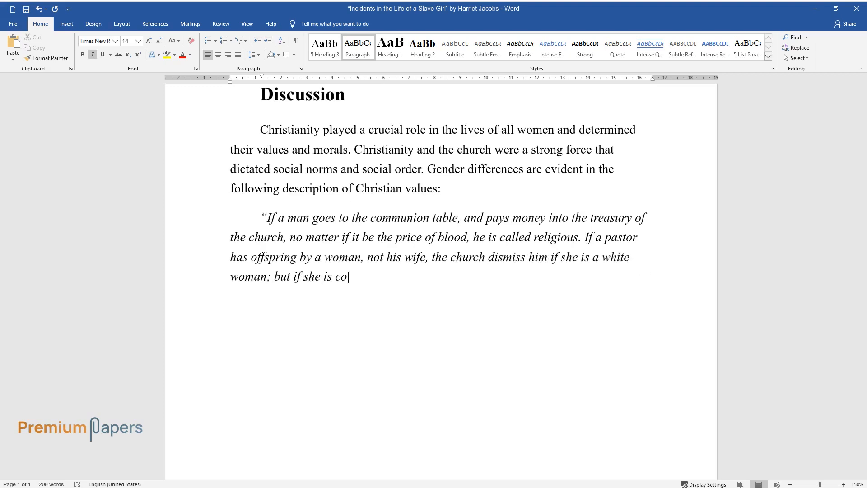
type("lored, it does not hinder his continu")
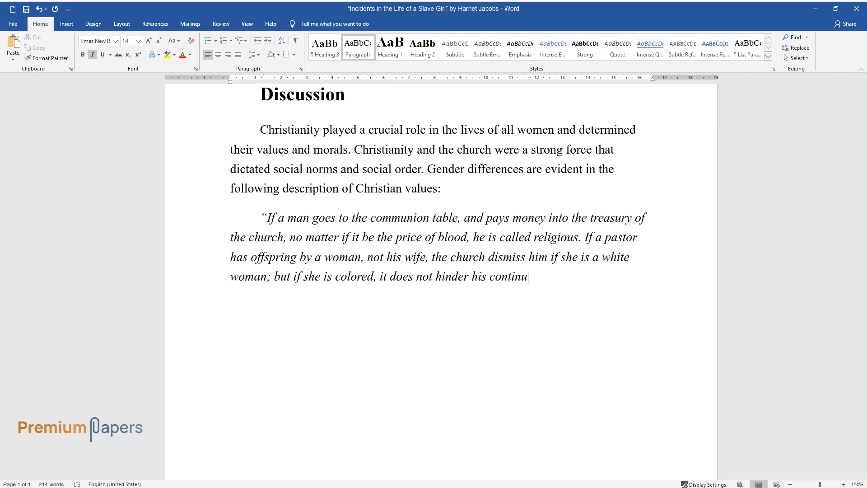
type("ing to be their good shepherd.\"")
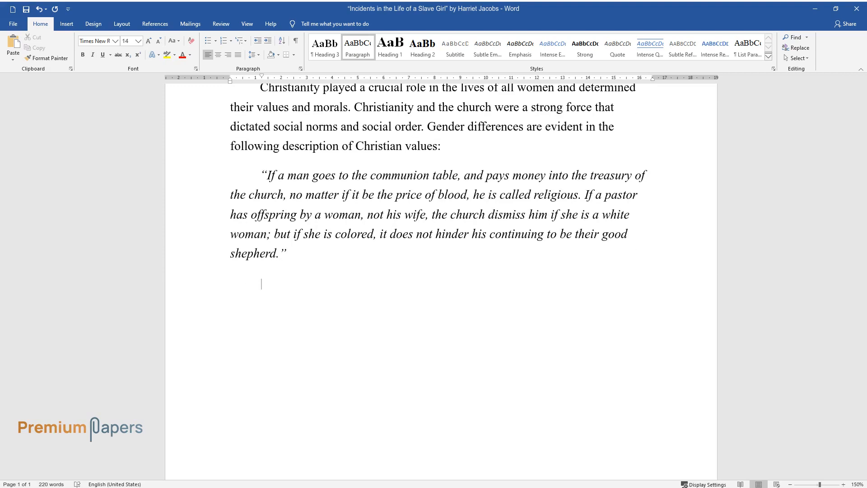
type("The viciousness of slave women was expressed in their ability to endure")
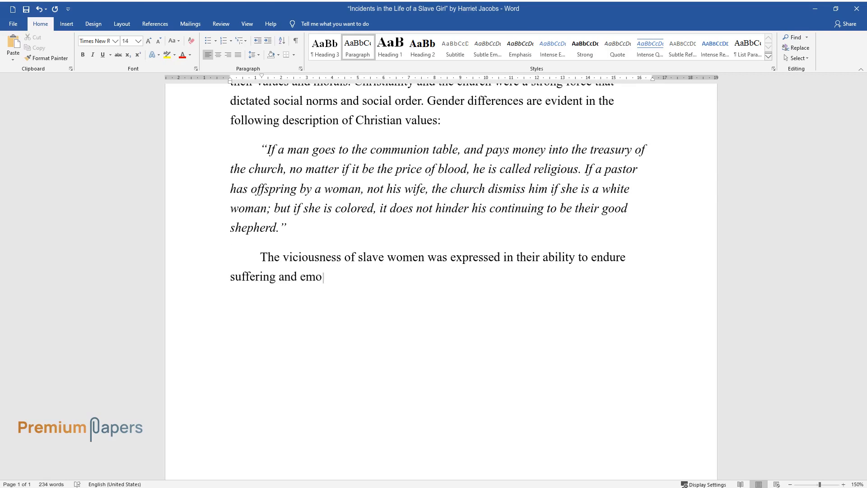
Write about slave women's pain and discrimination, Aunt Martha's faith, and insufficient traditions
type("tional pain, oppression, and discrimin")
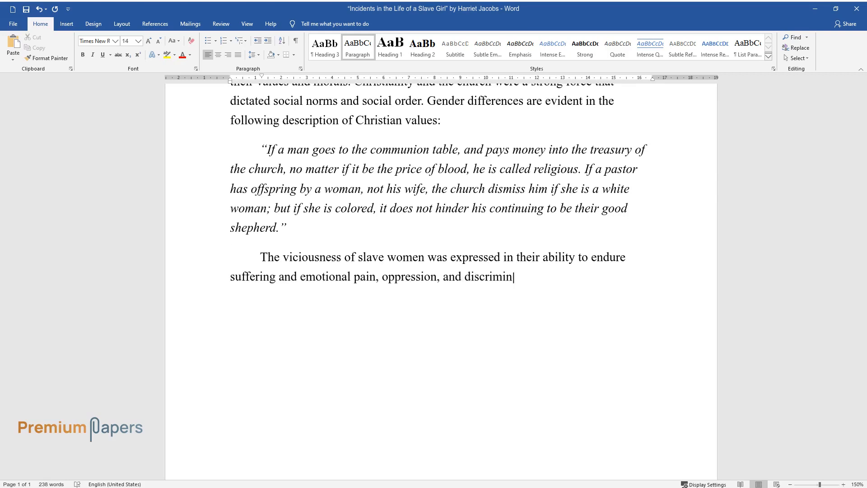
type("ation because of race and gender diffe")
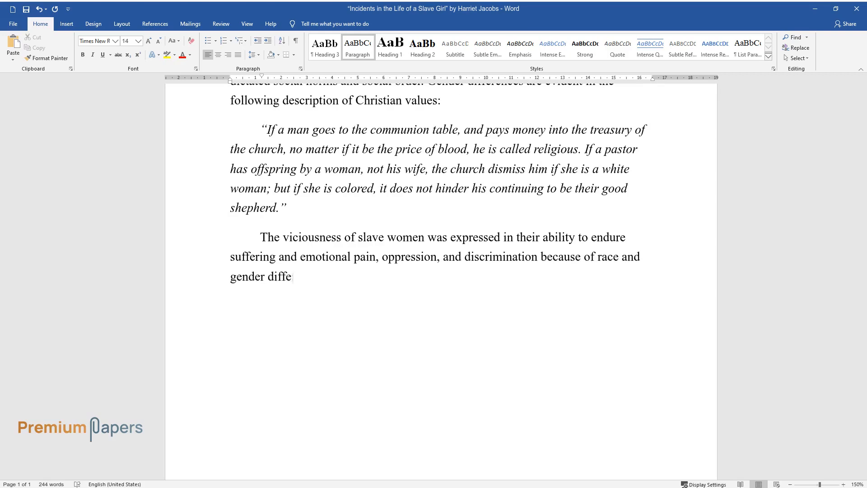
type("rences. Through the character of Aunt")
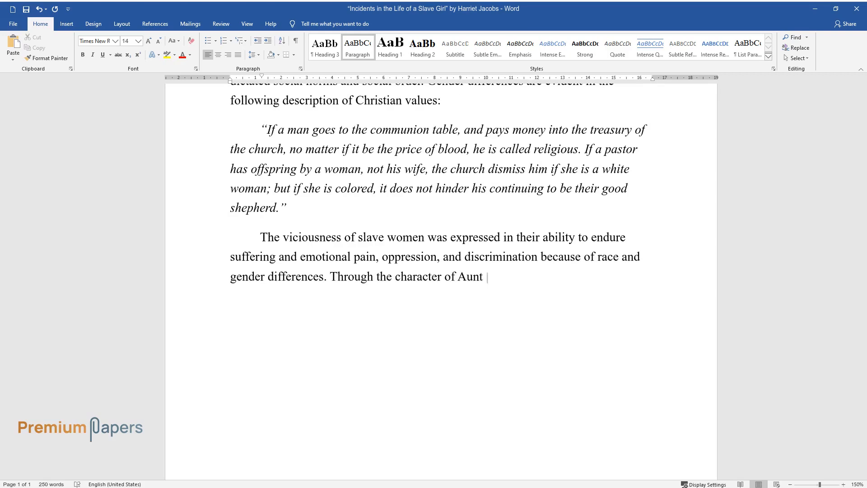
type("Martha, Jacobs portrays that if the C")
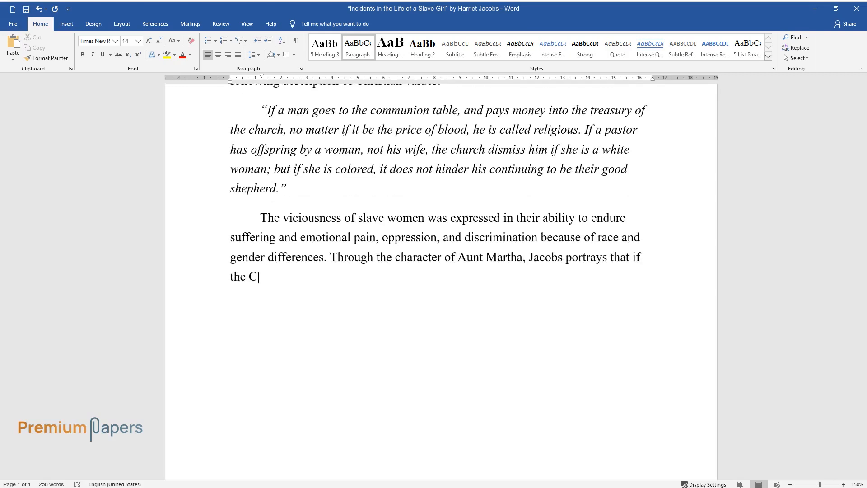
type("hristian soul lives by faith, this faith is nurtured by the experience of Ch")
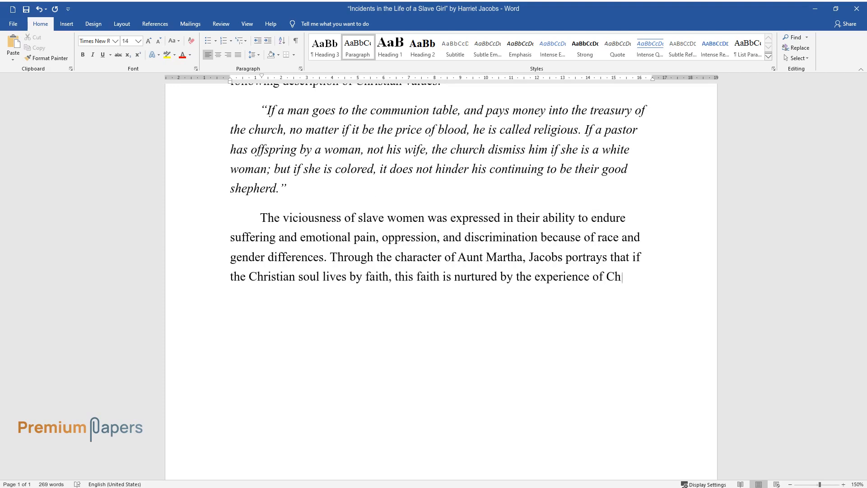
type("istian love. In light of modern views")
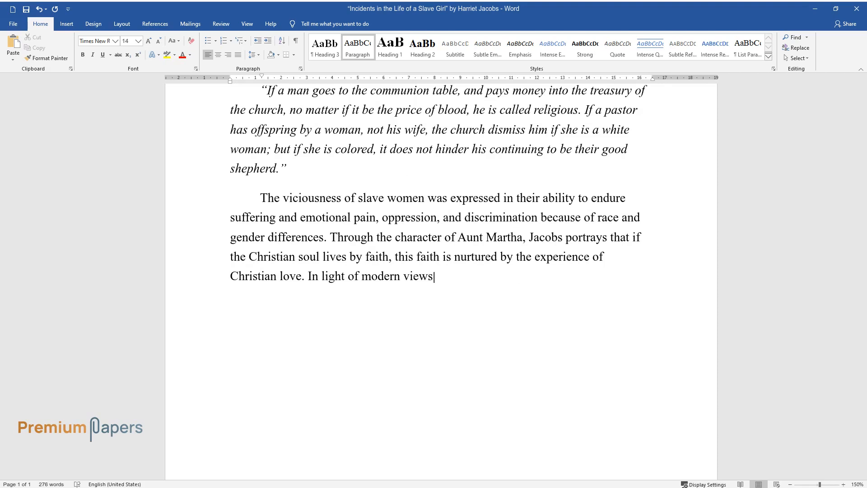
type("of history, the traditions thus iden")
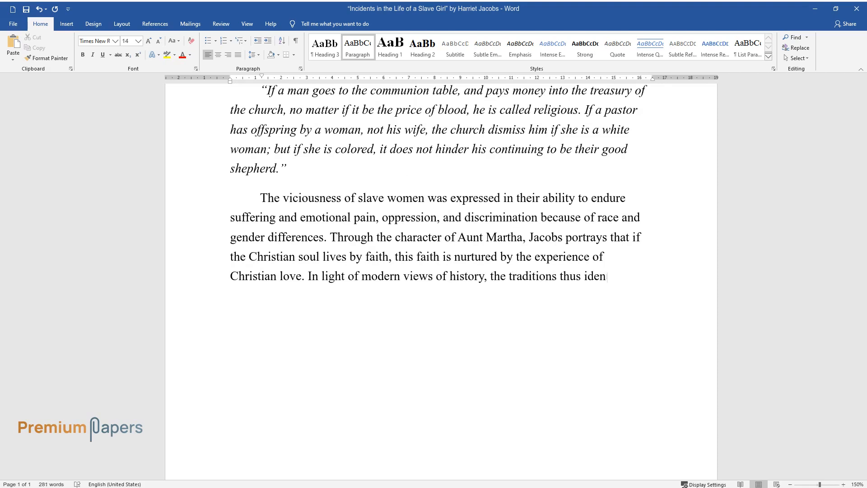
type("tified do not constitute a sufficient")
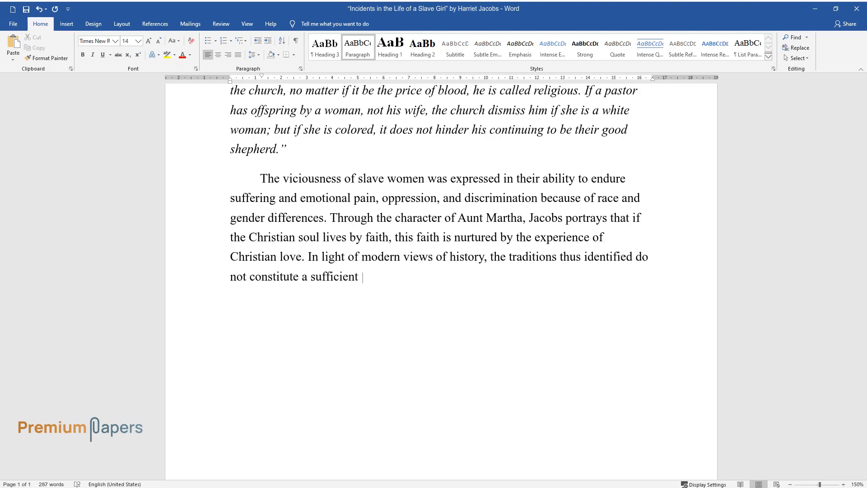
type("and comprehensive tool for the establishment of")
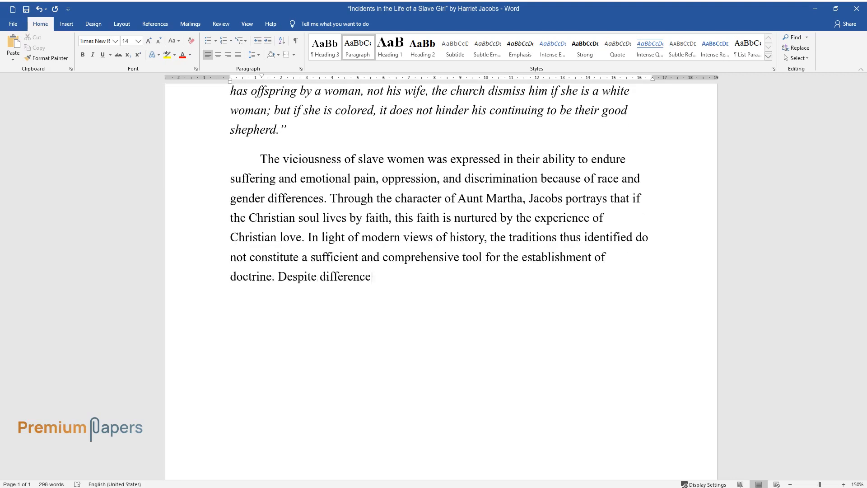
Conclude that virtuous slave women's oppression stemmed from religious dogmas in their communities
type("s between black and white women, slav")
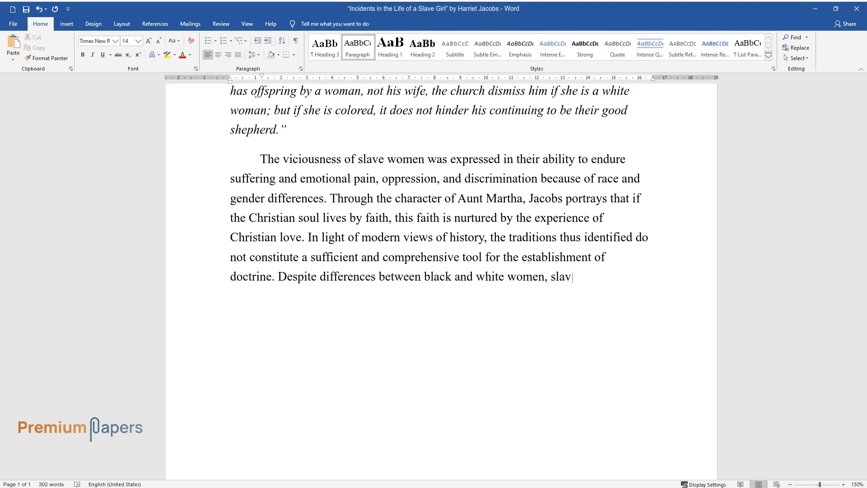
type("e women were virtuous trying to preser")
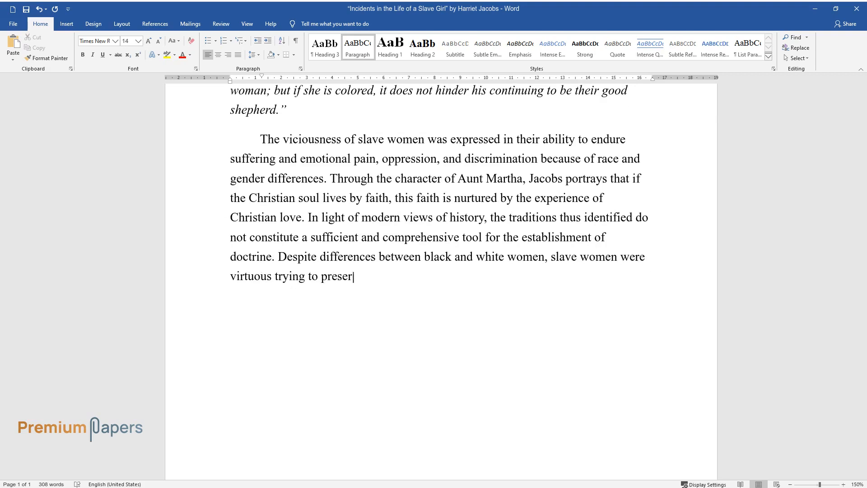
type("ve natural beauty and faith in their s")
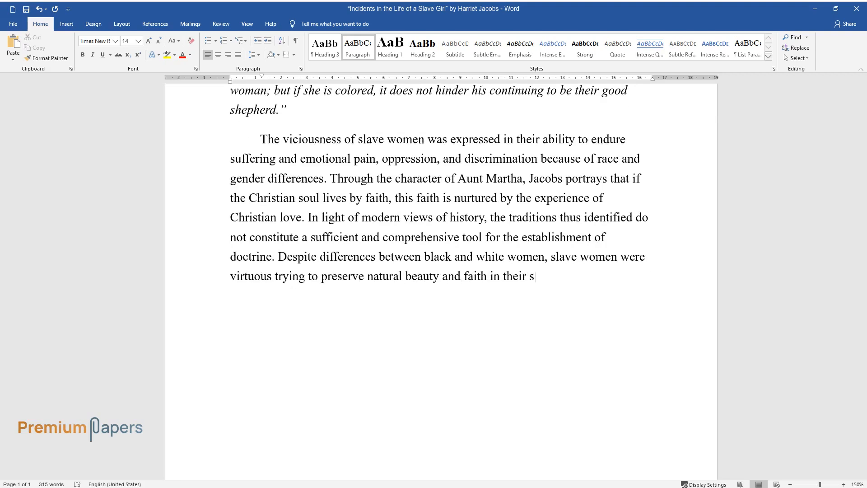
type("ouls. The causes of women's oppressio")
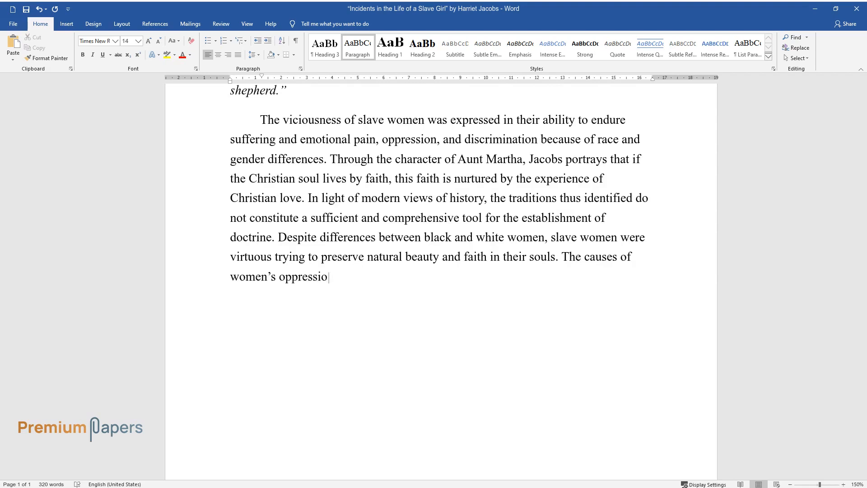
type("n were based on religious dogmas and t")
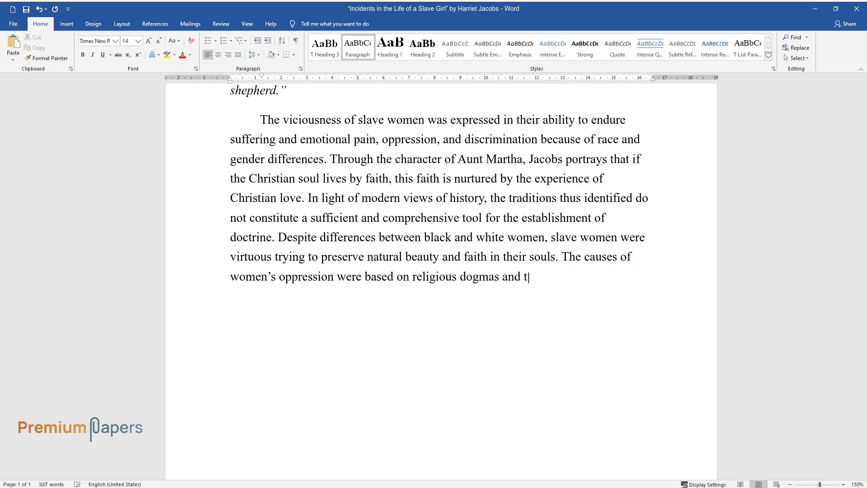
type("raditions which played a crucial role")
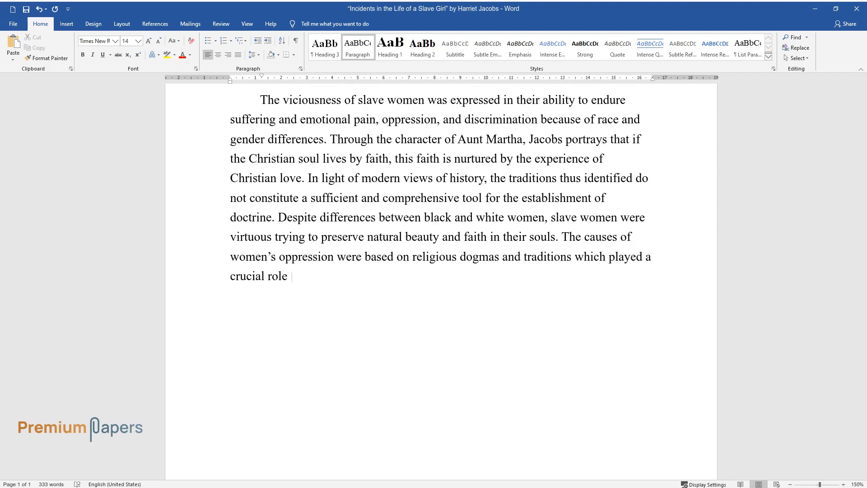
type("in their communities.")
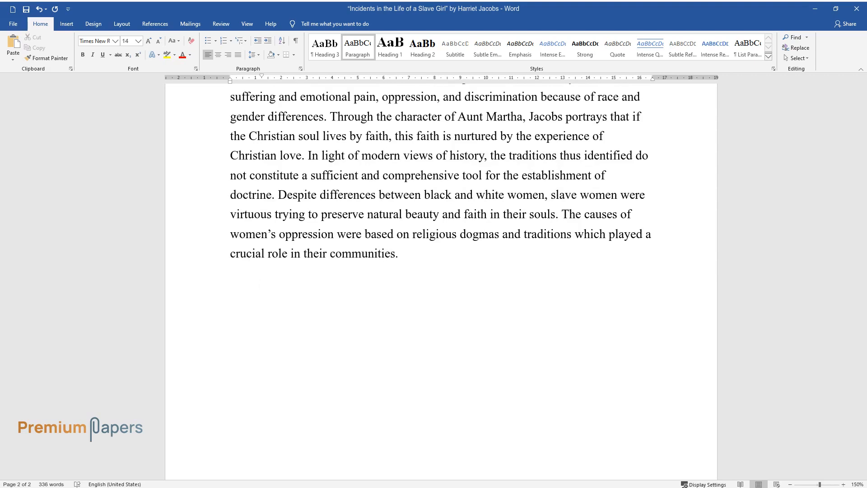
Begin the paragraph: Linda and Aunt Martha value family despite oppression and cruelty
type("Linda and Aunt Mart")
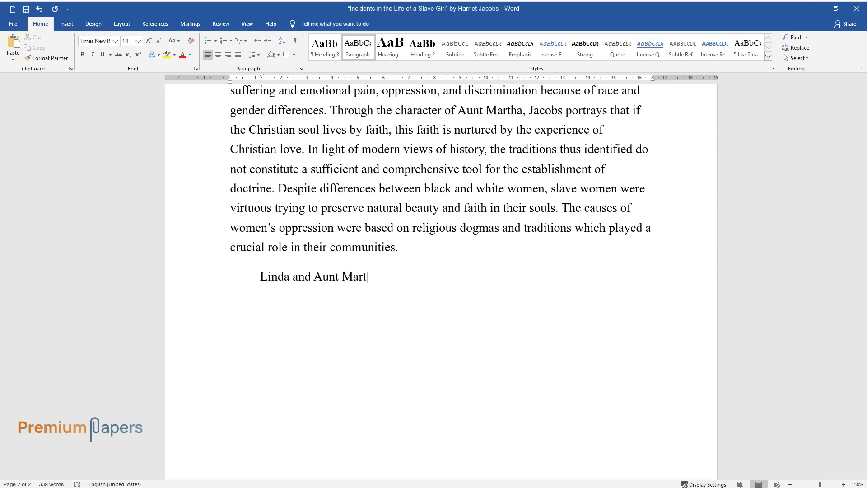
type("ha are virtuous women who value fam")
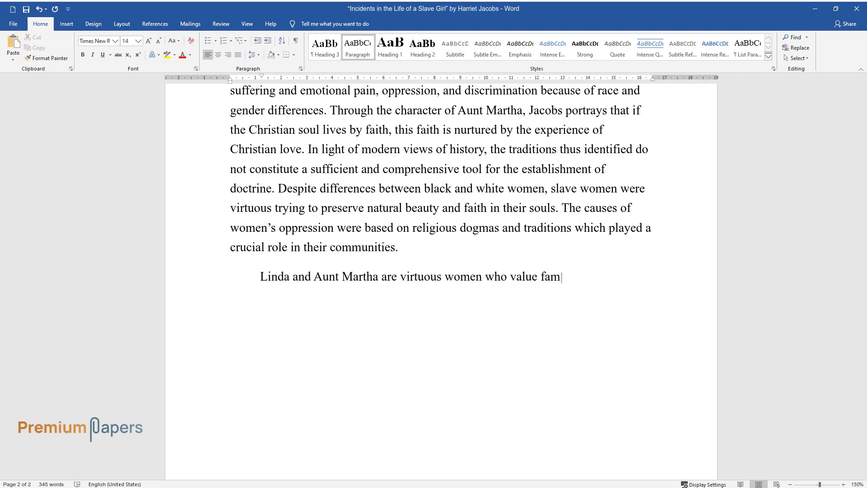
type("ily relations and their children d")
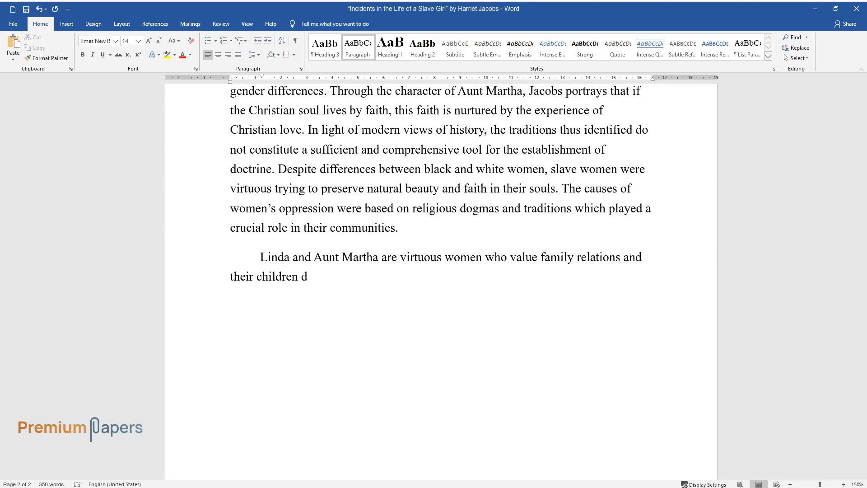
type("espite life grievances and troubles")
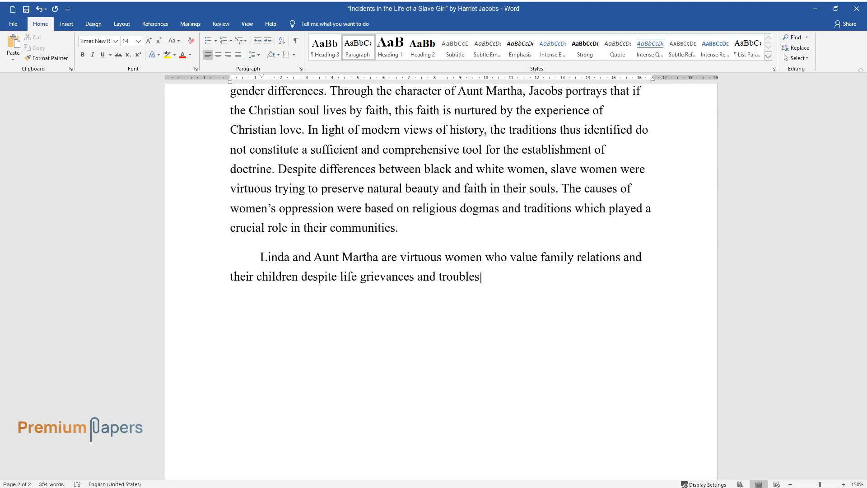
type(". Linda suffers greatly because of")
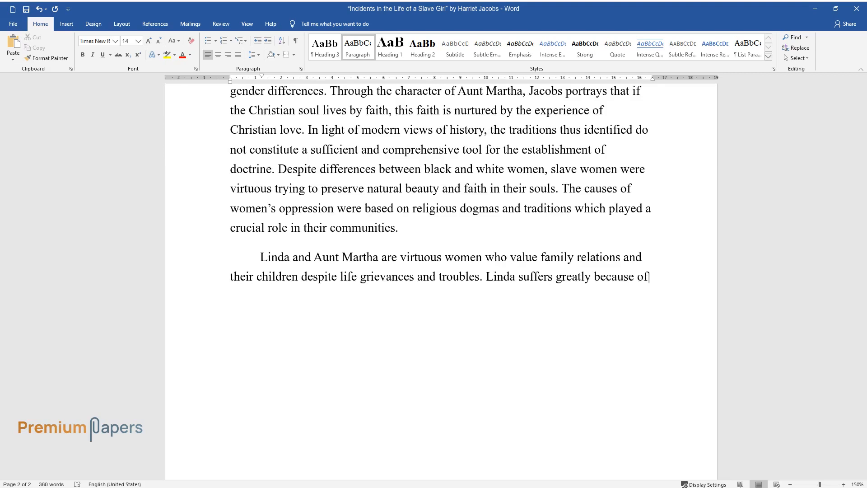
type("oppression and cruelty thus she does not change. The point is that s")
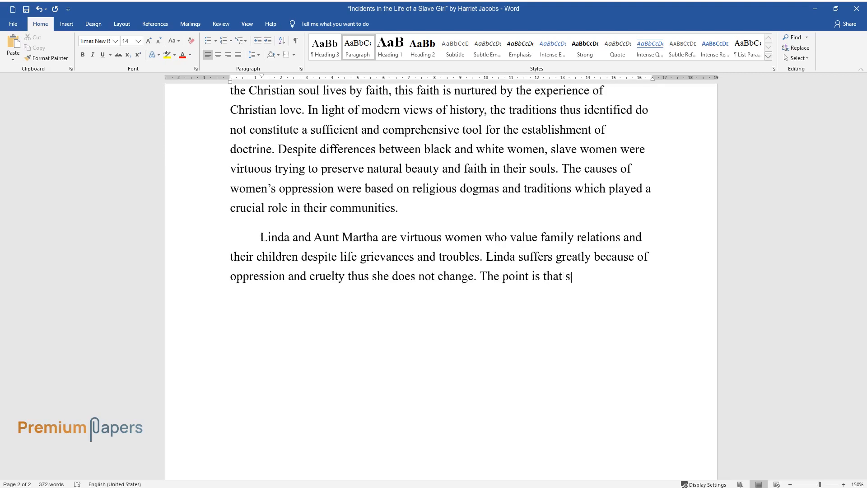
Add sentences on gender stereotypes and women as the most unprotected category
type("tereotypes of gender (masculinity a")
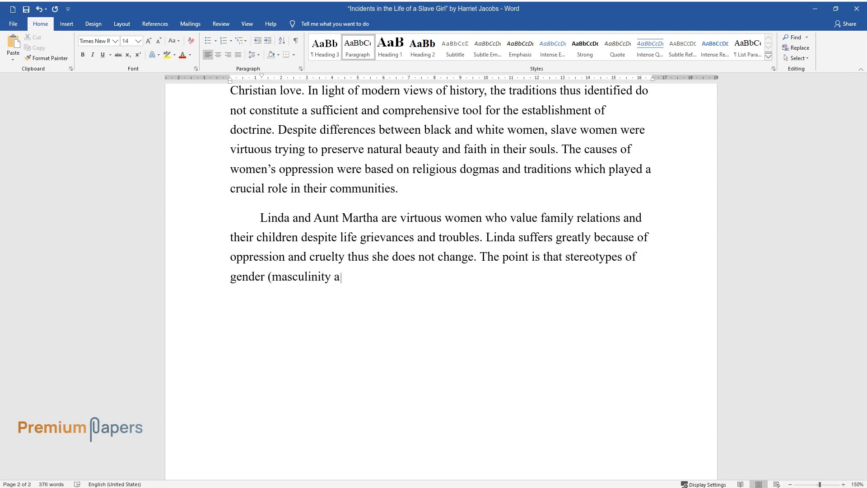
type("nd femininity) have consequences f")
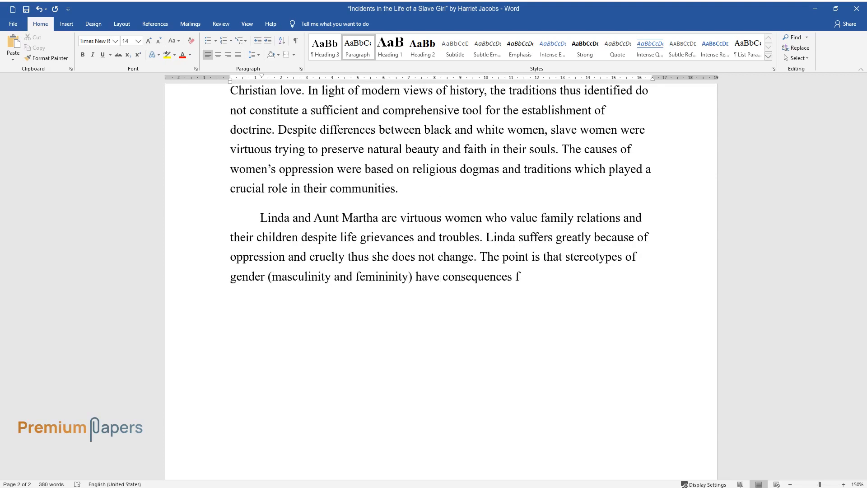
type("or the difference between men's and")
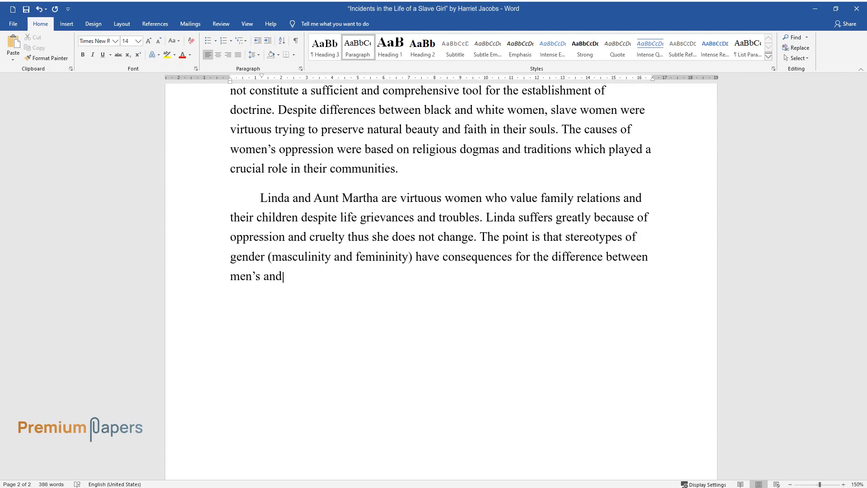
type("women's experiences in, for examp")
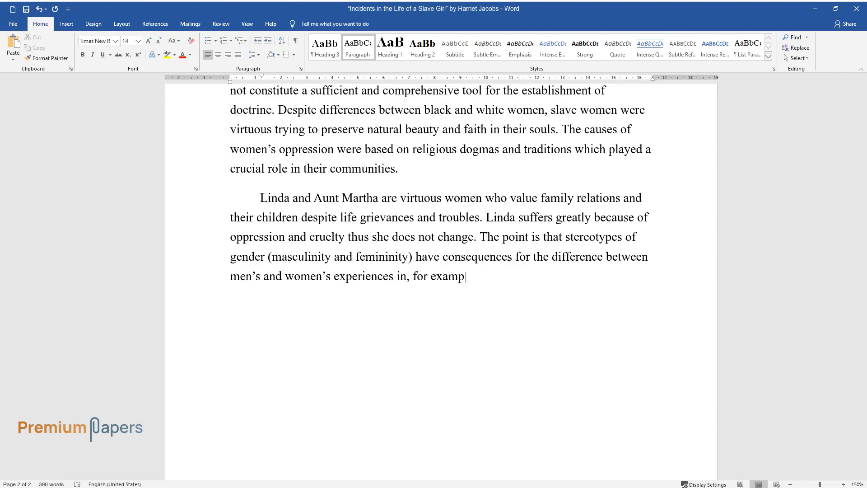
type("le, work and exercising power. She")
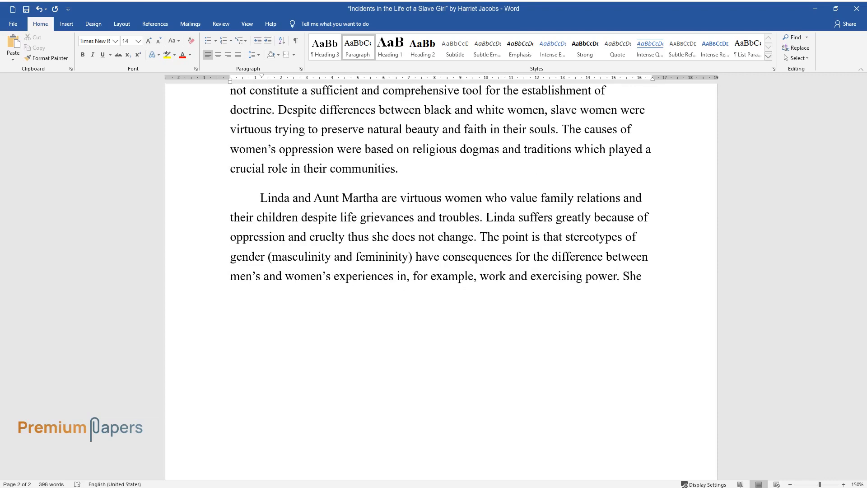
type("depicts that women are the most un")
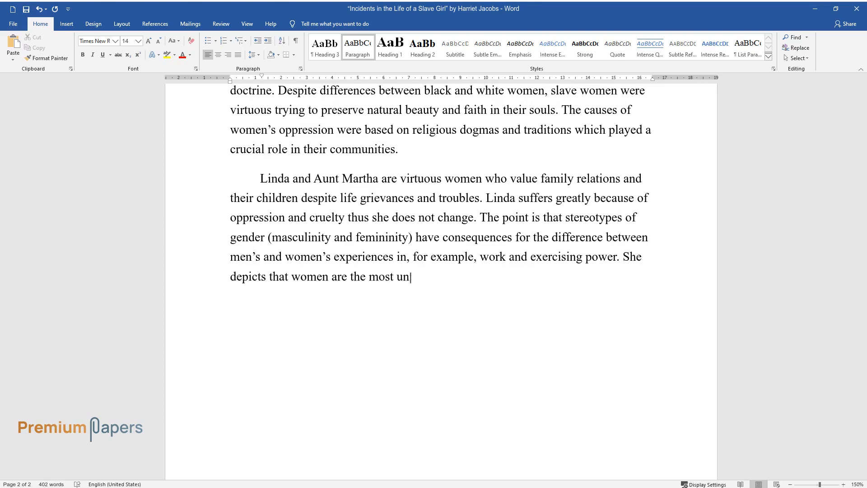
type("protected category which experience")
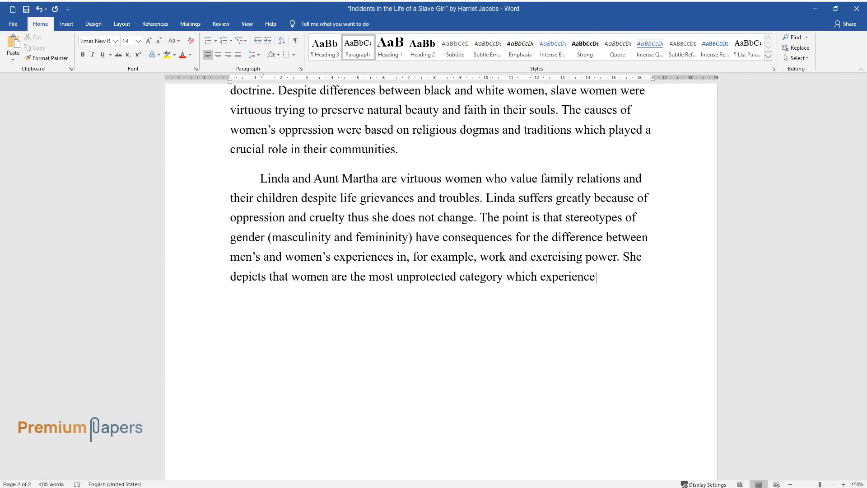
type("s violence within the institution")
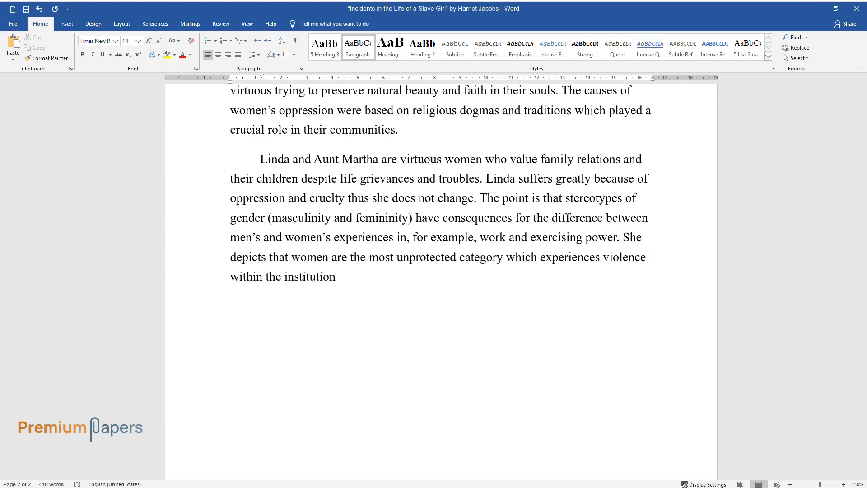
Insert the quote "Slavery is terrible for men..." and sentences on sexual abuse as oppression
type("of marriage and slavery. \"Slavery i")
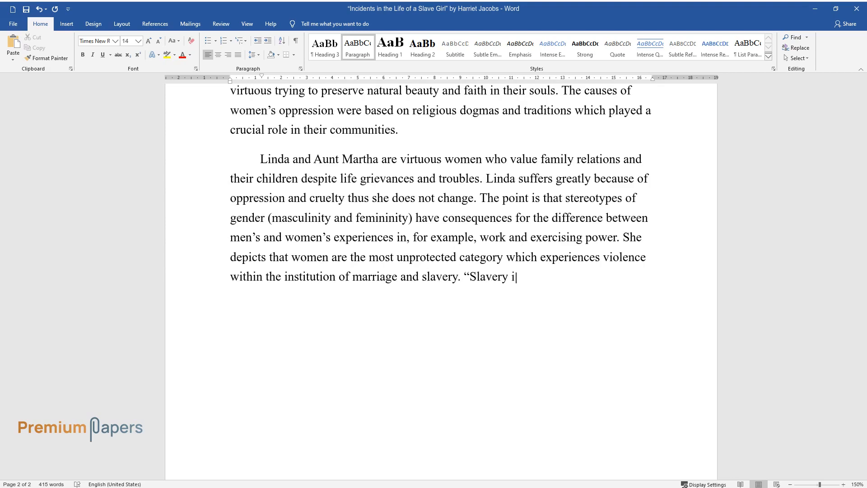
type("s terrible for men; but it is far")
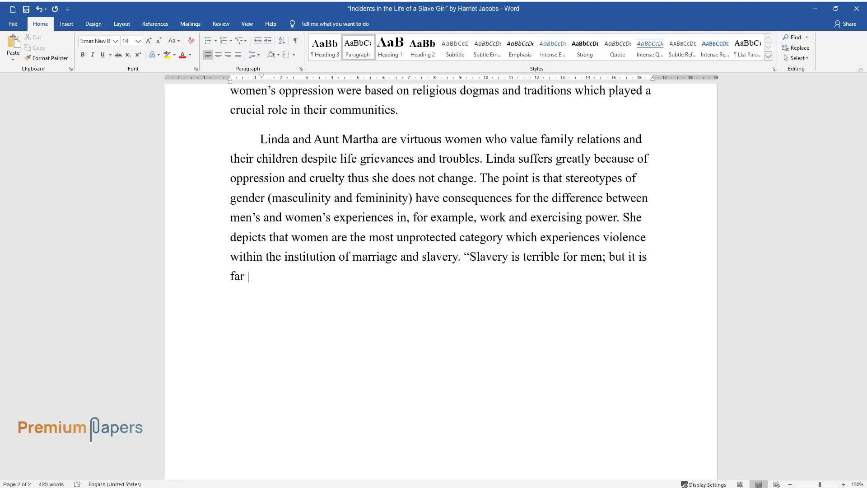
type("more terrible for women.\" Through t")
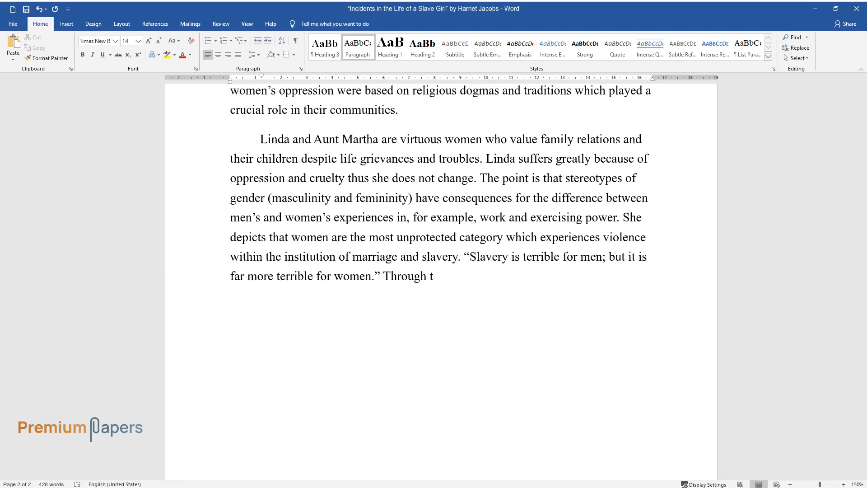
type("he character of Linda, Harriet Jac")
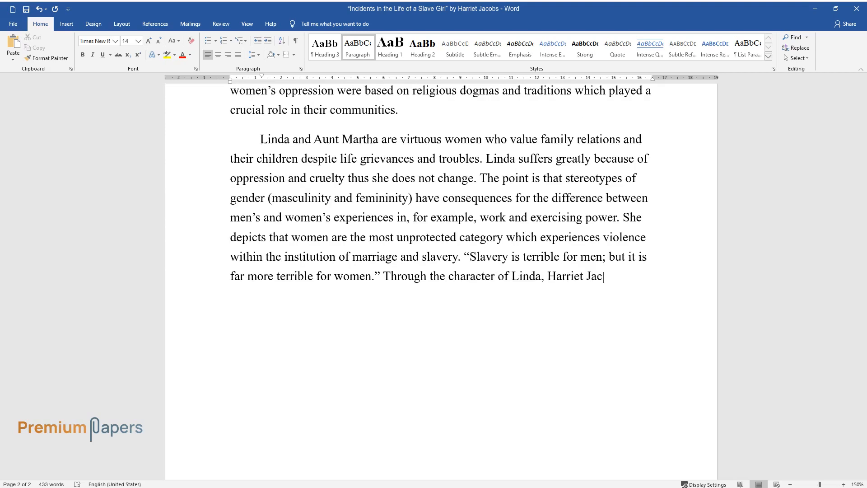
type("obs depicts that sexual abuse and p")
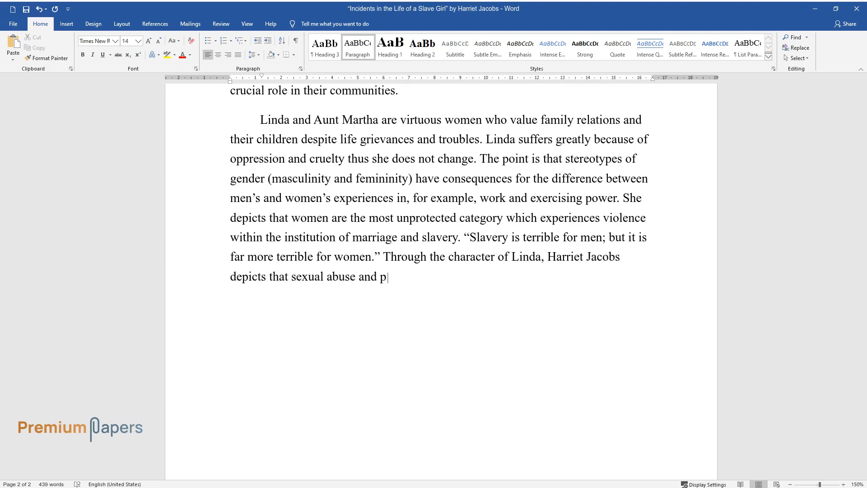
type("hysical violence are the main form")
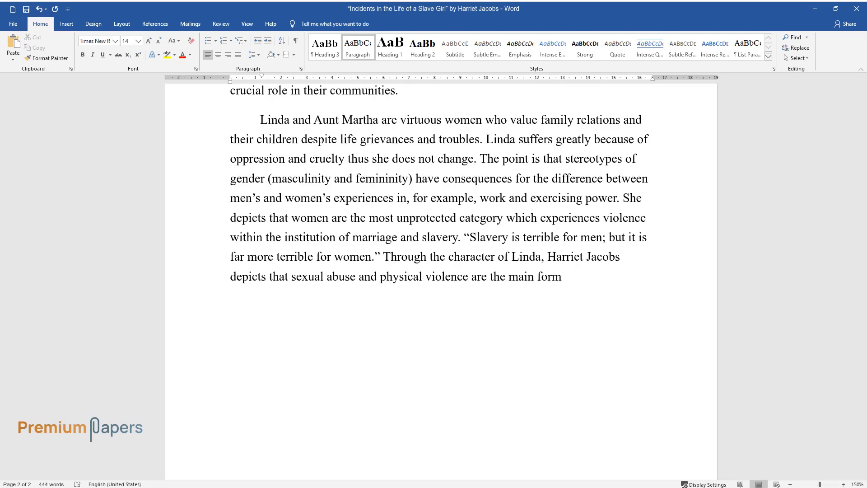
type("s of humiliation and oppression. Se")
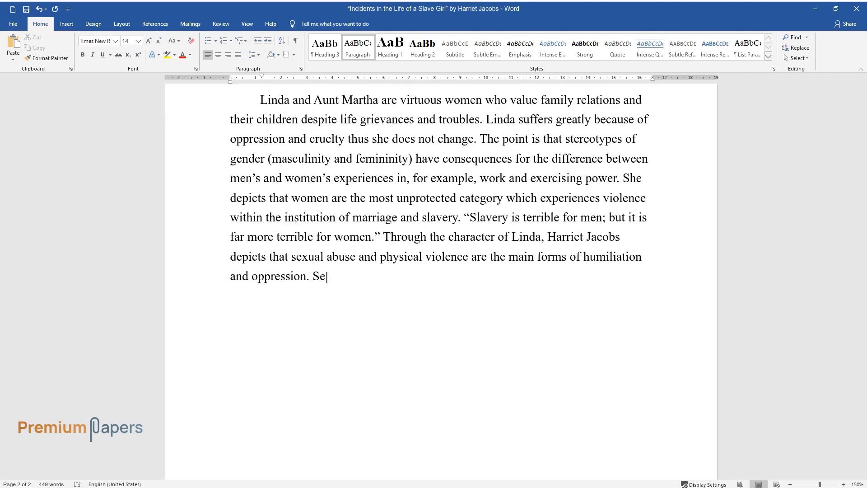
Finish on owner dominance and slave women's lost dignity under cultural norms
type("xual abuse of a slave woman is the")
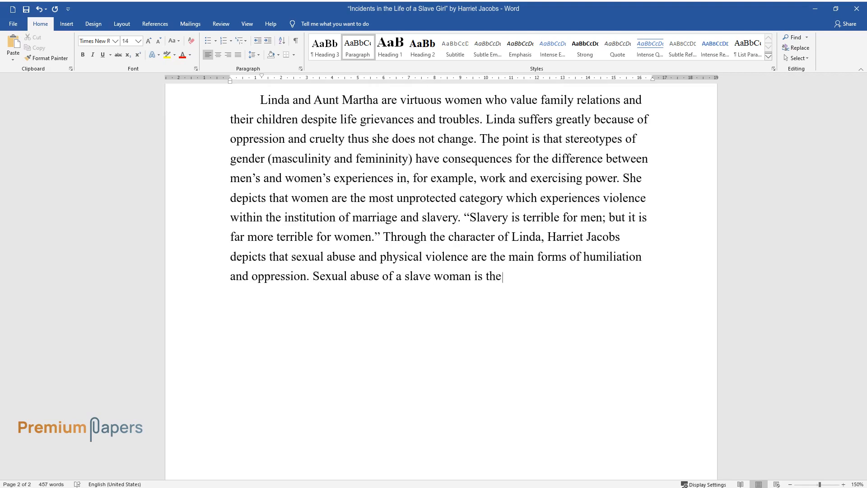
type("expression of a male's power and d")
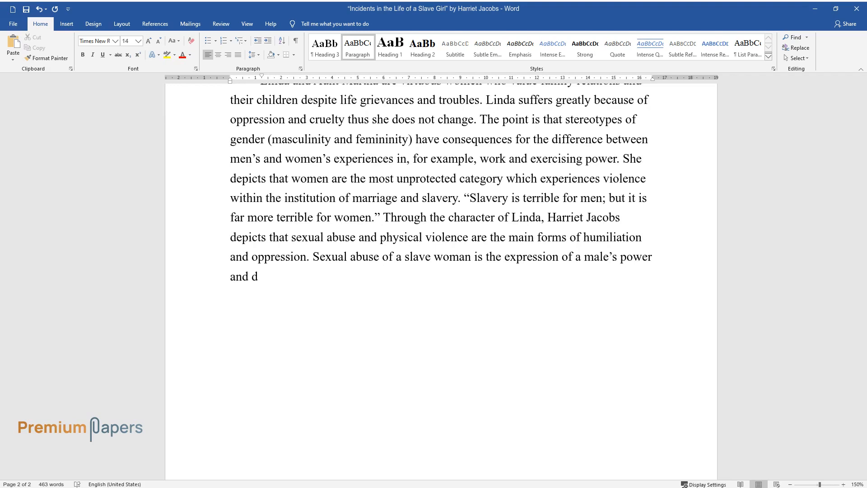
type("ominance of the owner. Jacobs desc")
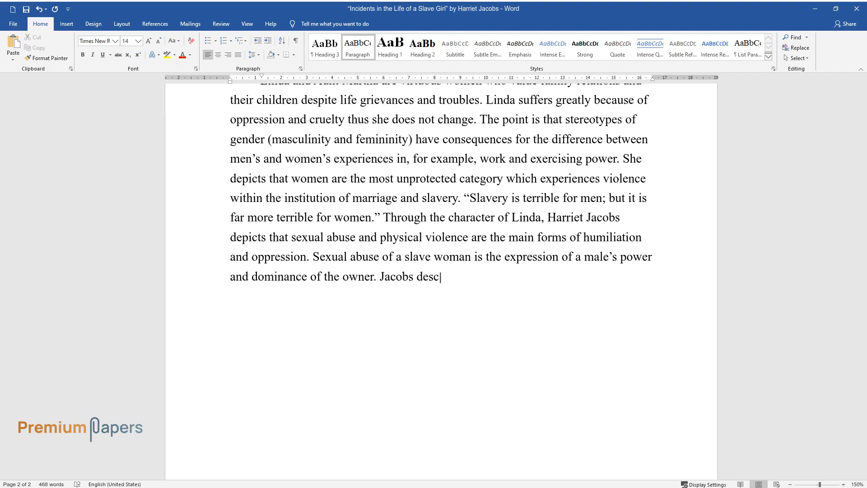
type("ribes that socially slave women ar")
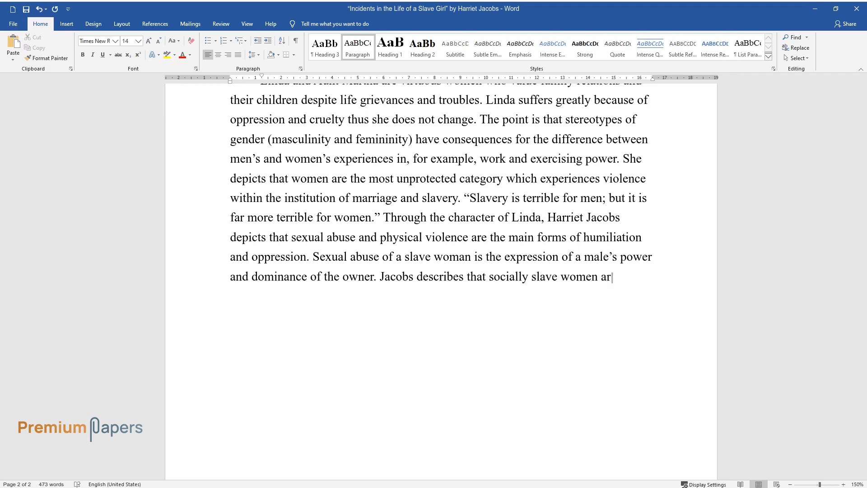
type("e used to being oppressed. They hav")
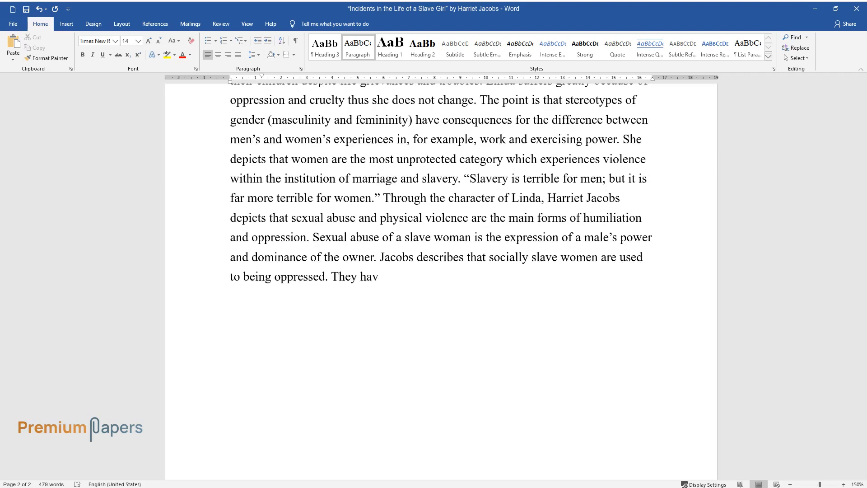
type("e no right to protect their dignit")
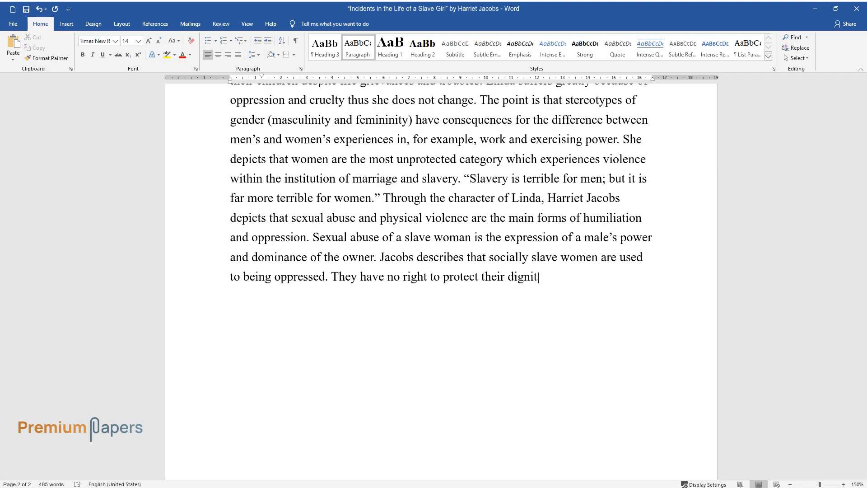
type("y and freedom used to cultural norms followed by generations.")
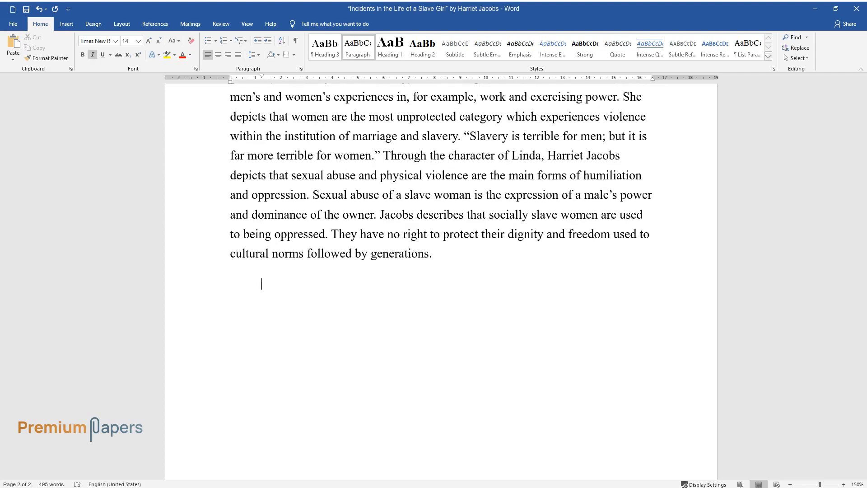
Type the italic quotation on arousing Northern women, ending "most of them far worse."
type("But I do earnestly desire to")
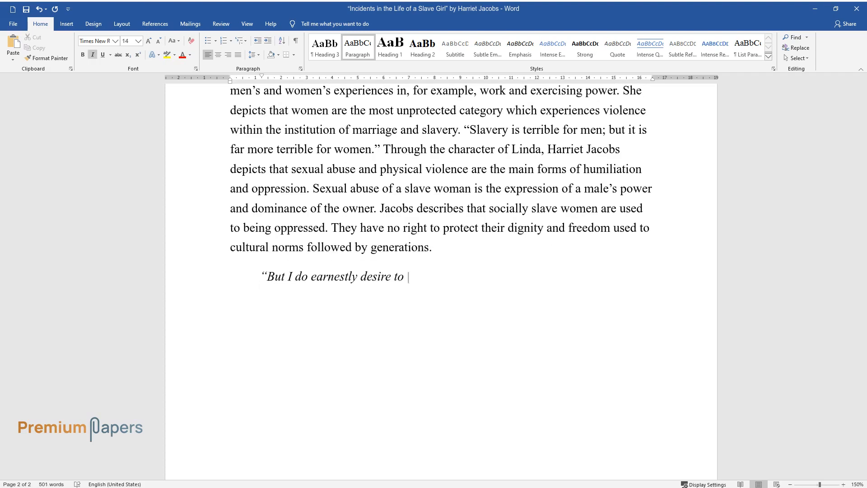
type("arouse the women of the North to a realizing")
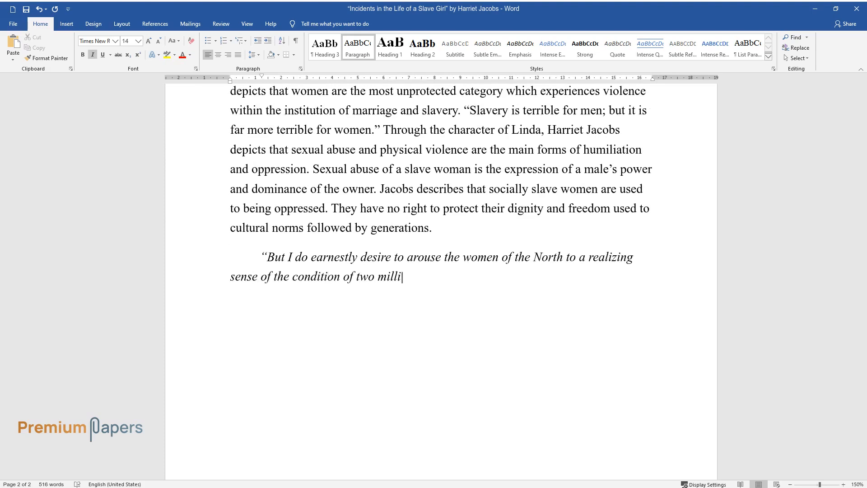
type("ons of women at the South, still in bond")
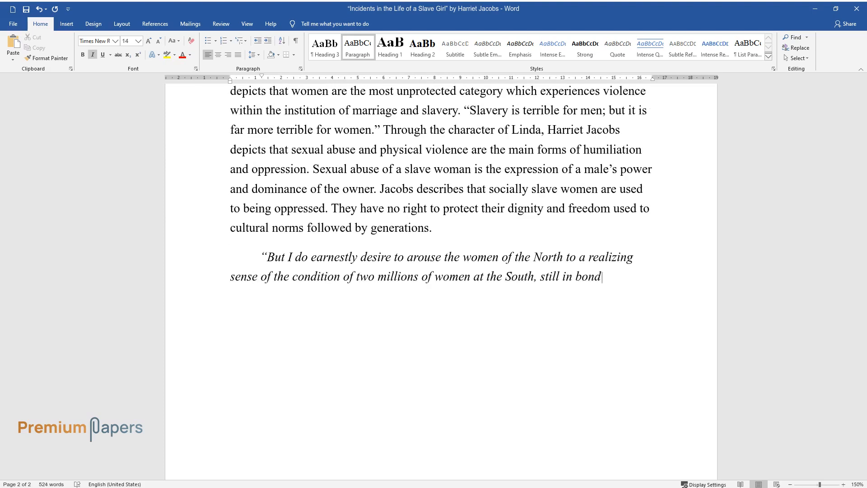
type("age, suffering what I suffered, and most")
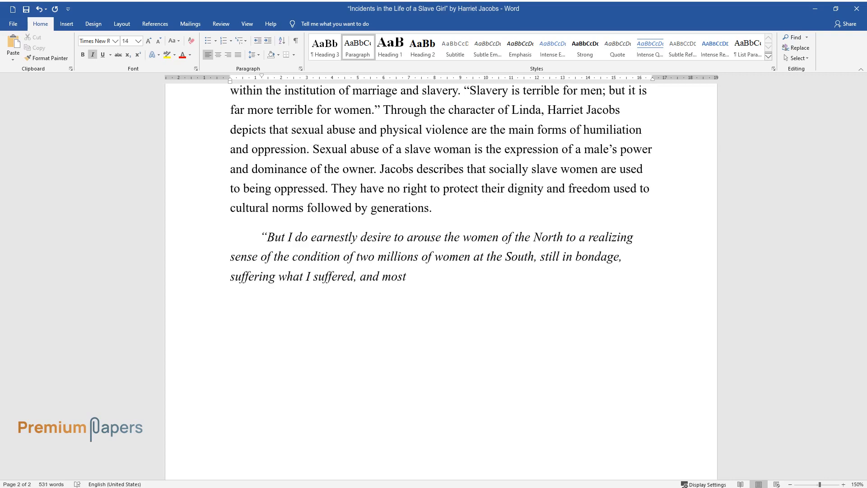
type("of them far worse.\"")
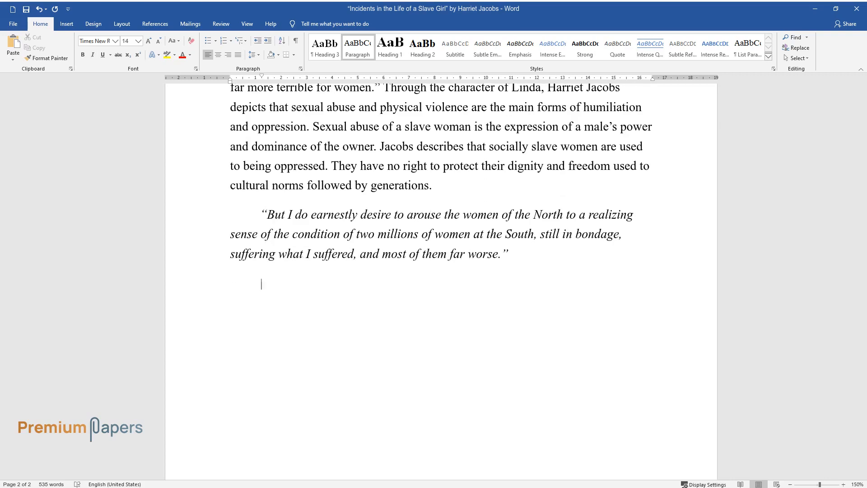
Type the paragraph "Jacobs portrays that virtuousness..." ending "ideas of rectitude and decency."
type("Jacobs portrays that virtuousness")
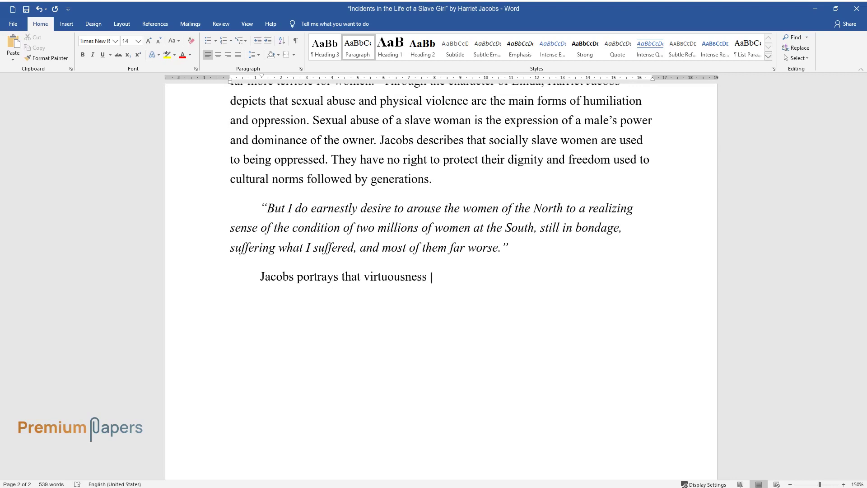
type("means much more for a slave woman")
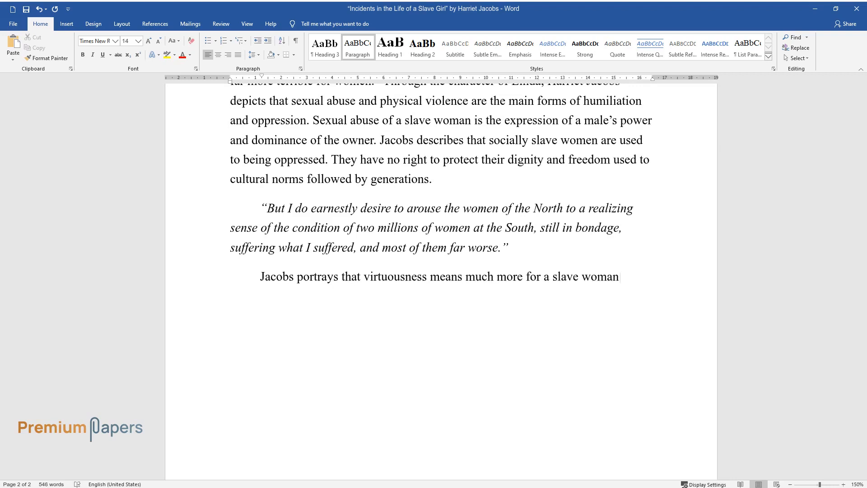
type("influenced by inhuman treatment a")
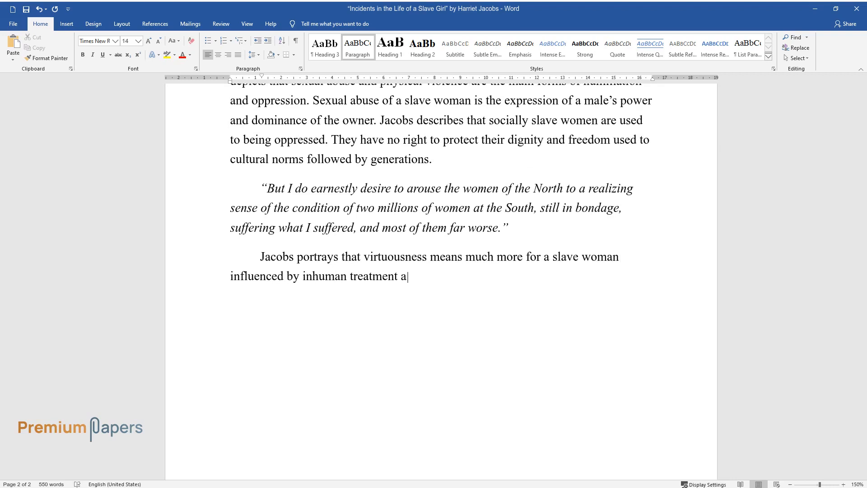
type("nd exploitation. For a slave woman")
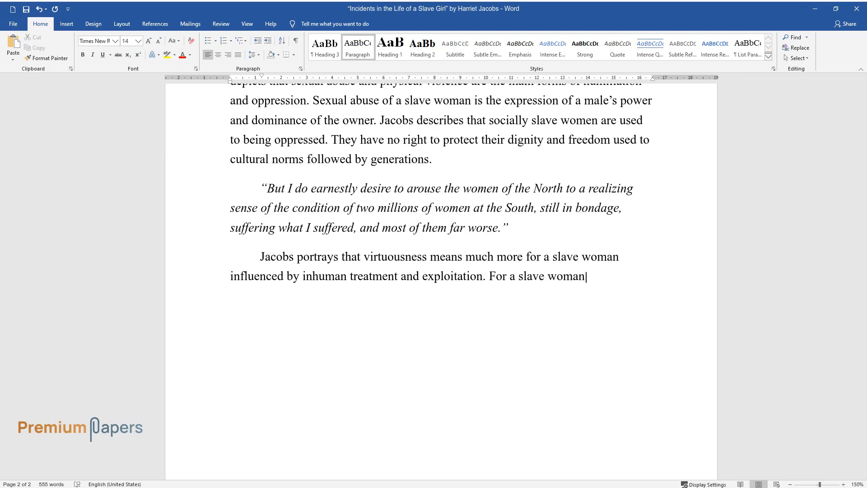
type(", virtuousness means goodness and")
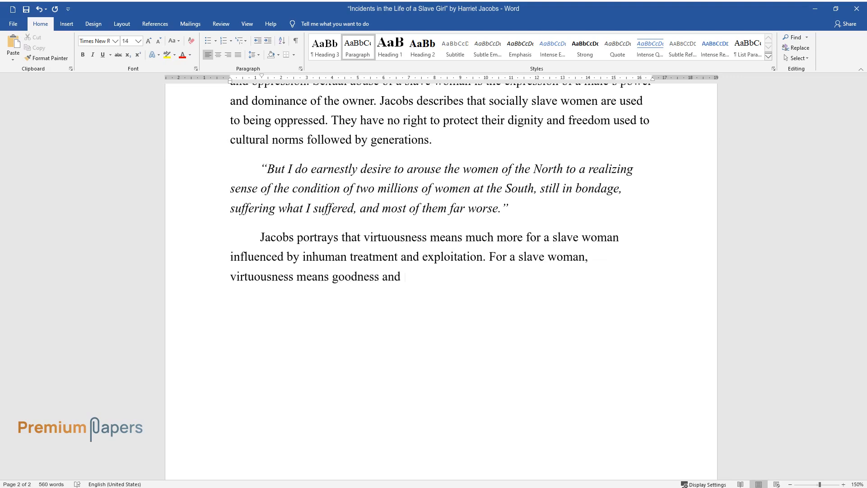
type("righteousness, probity and moralit")
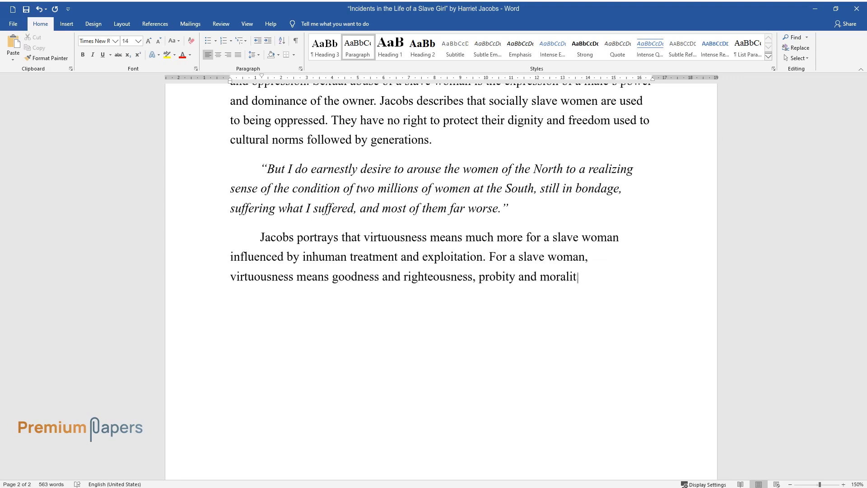
type("y. Both Linda and Aunt Martha meet")
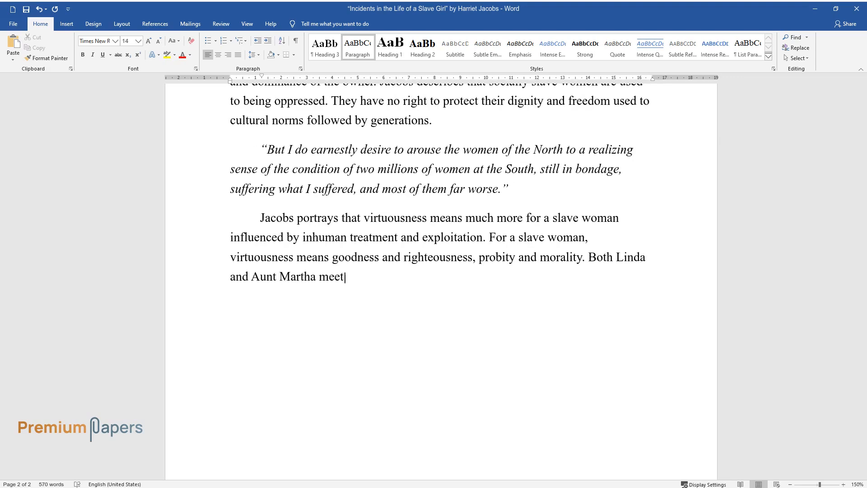
type("these principles and do not viola")
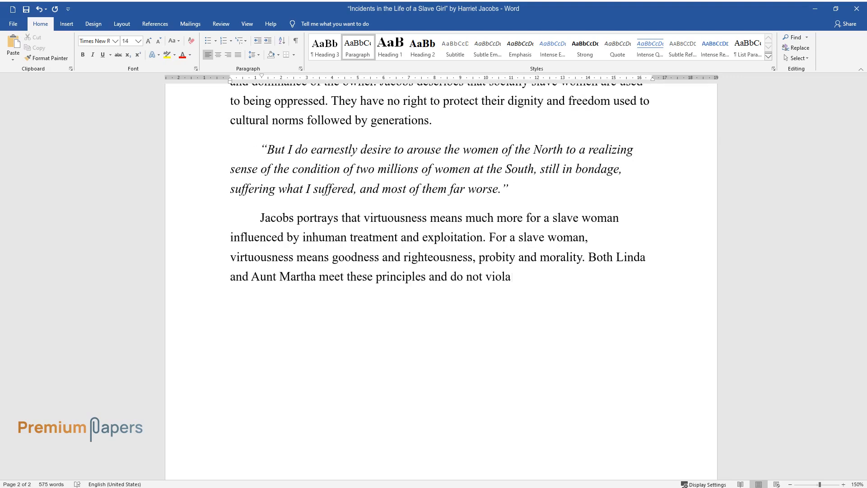
type("te the main religious norms based")
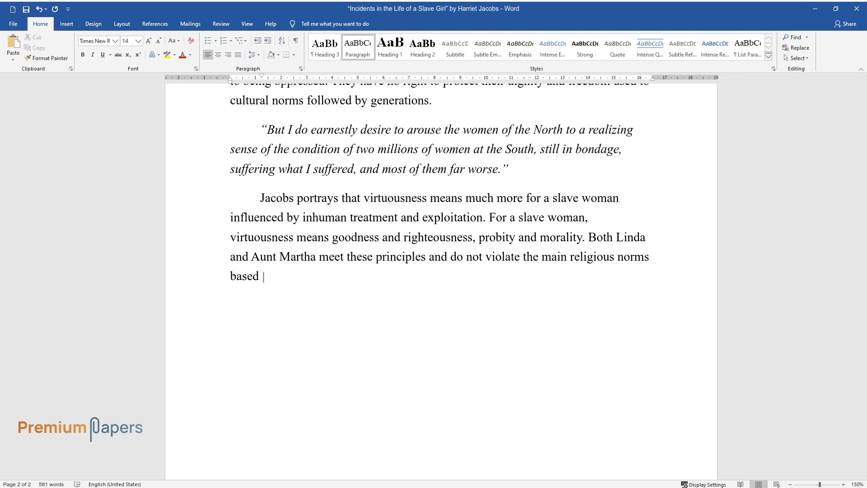
type("on ideas of rectitude and decency.")
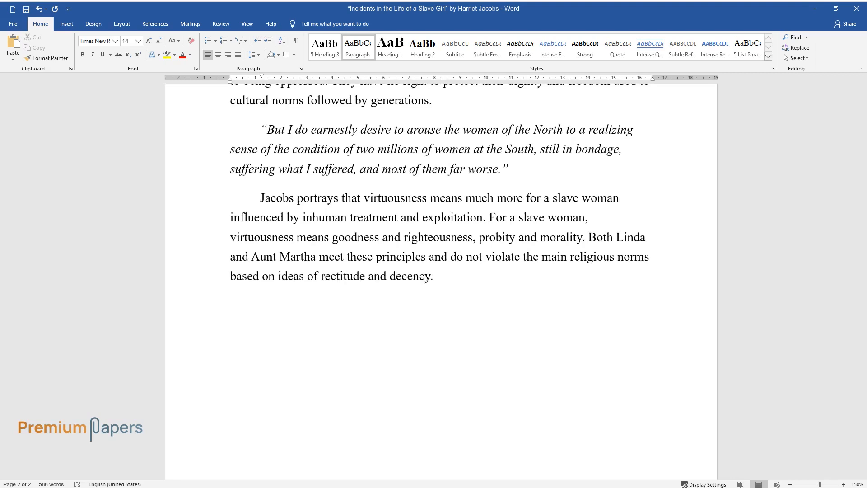
Write on virtuousness as childbearing and caretaking, and Linda as a good mother
type("The main principles of vi")
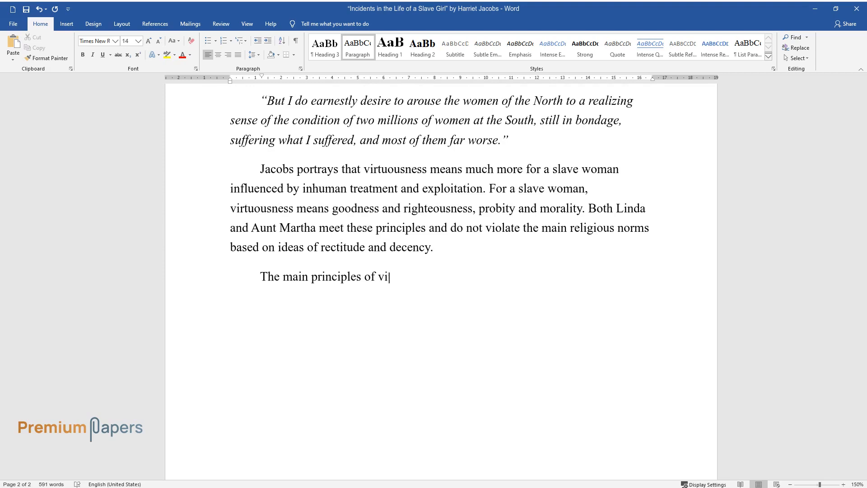
type("rtuousness are associated with chi")
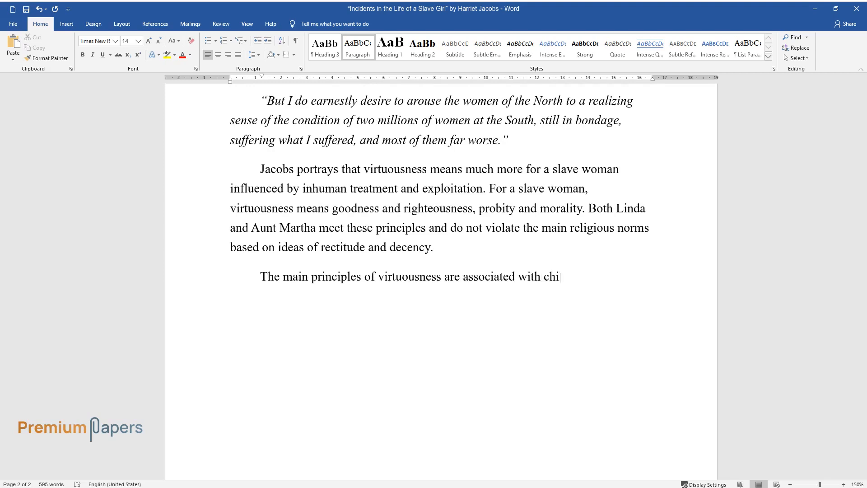
type("ldbearing, child-rearing, emotional")
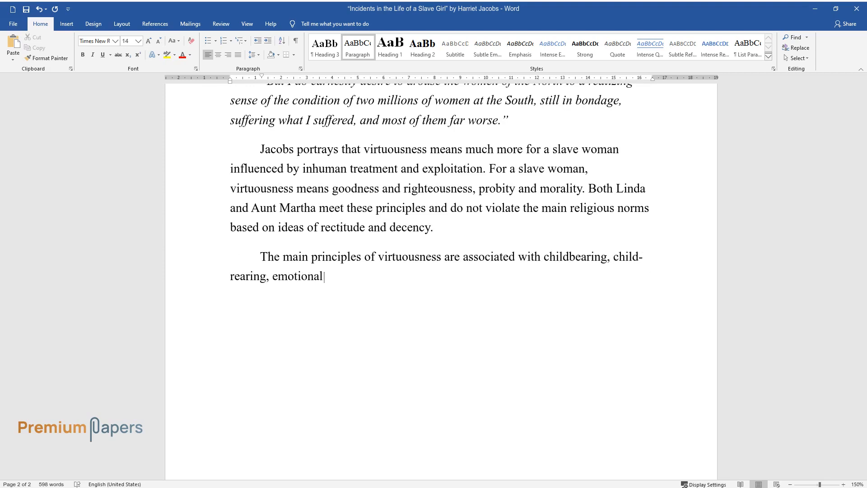
type("caretaking, and responsibility. I")
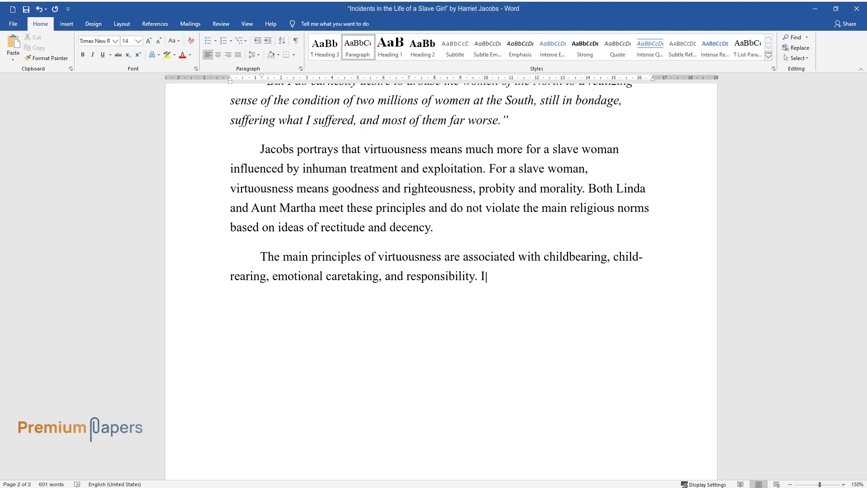
type("n the book, Jacobs proves that Lind")
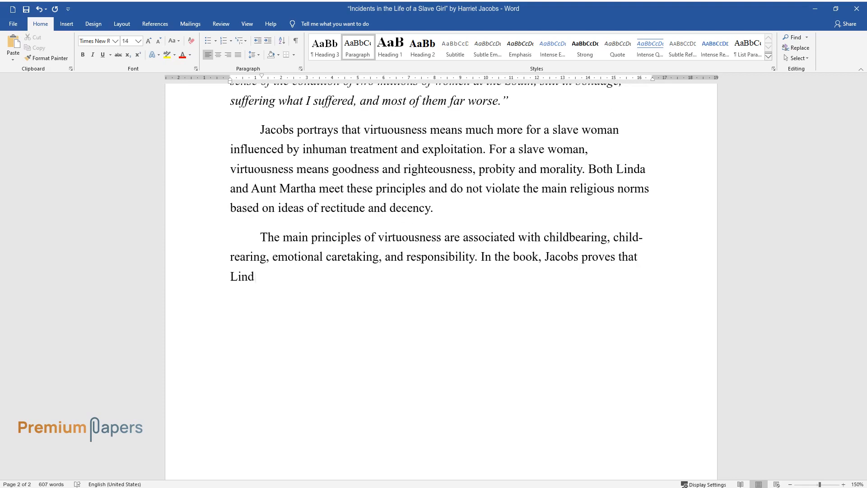
type("a is a good mother who does everyt")
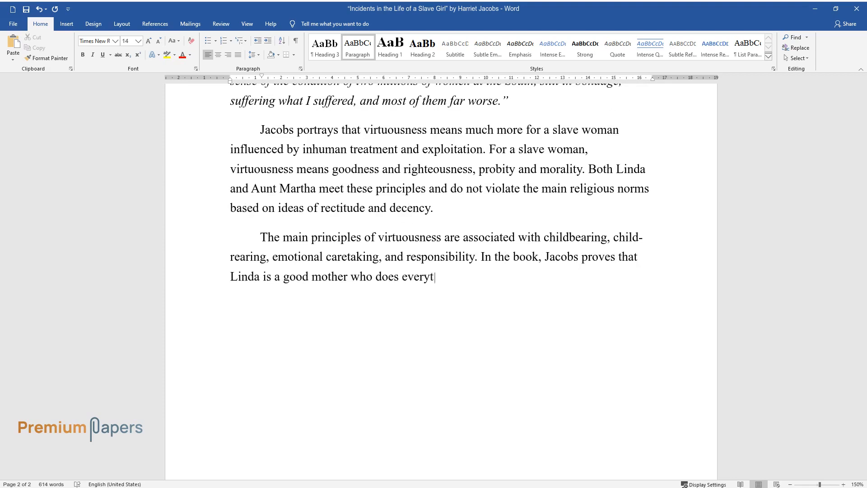
type("hing possible to save her children")
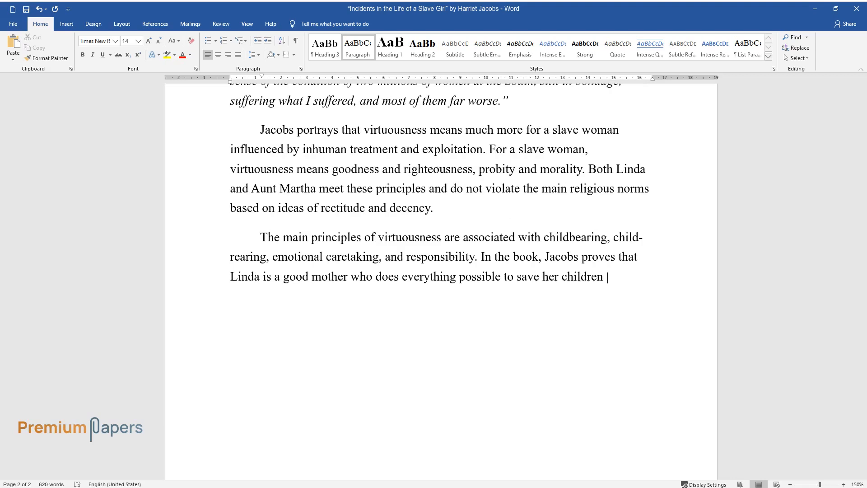
Add sentences on "women's work" and the quote on women valued only as stock
type("and keep their family. This gender")
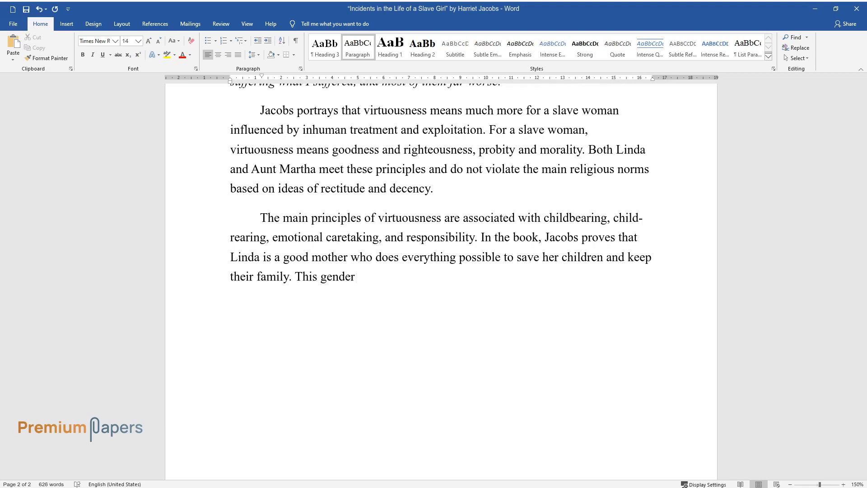
type("labeling is strong and even when w")
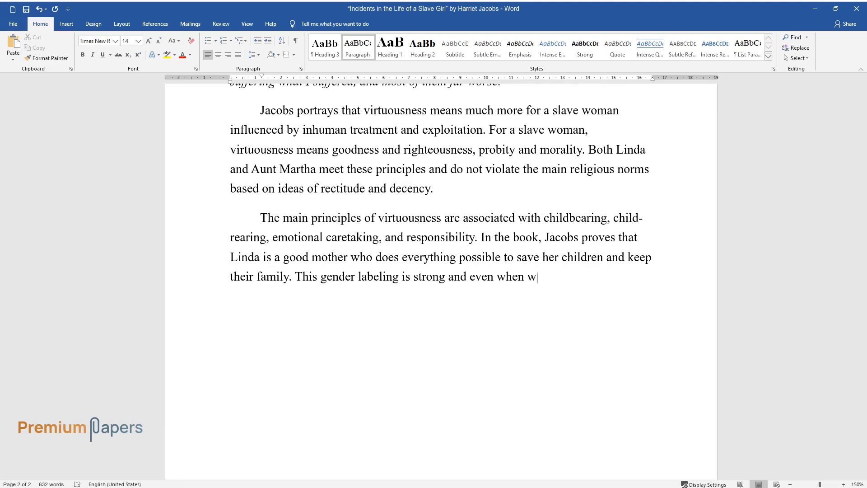
type("omen work, they typically do so in")
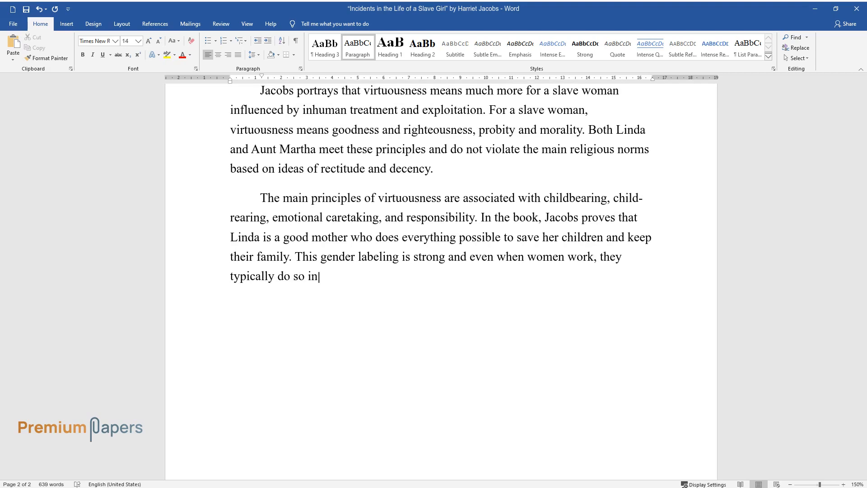
type("areas regarded as \"women's work.\"")
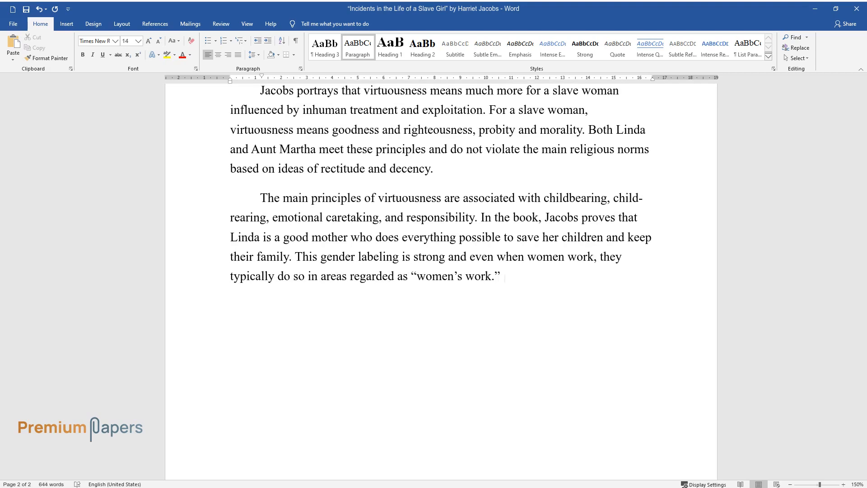
type("Also, \"Women are considered of no")
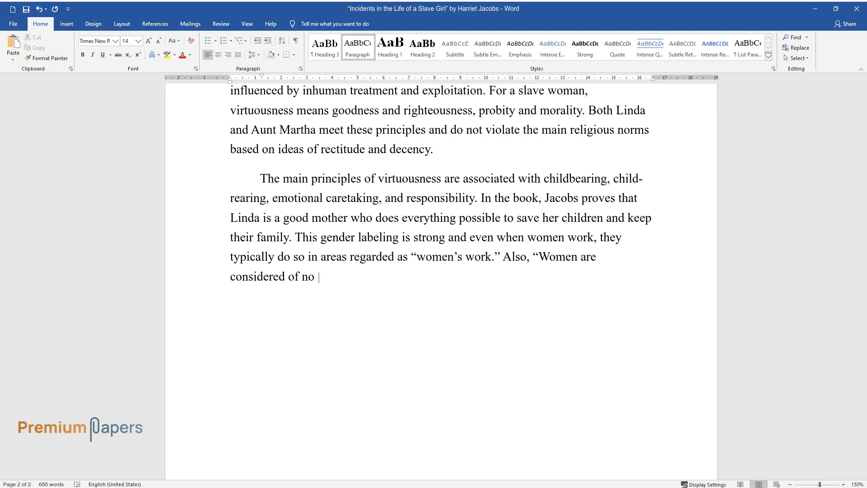
type("value unless they continually incre")
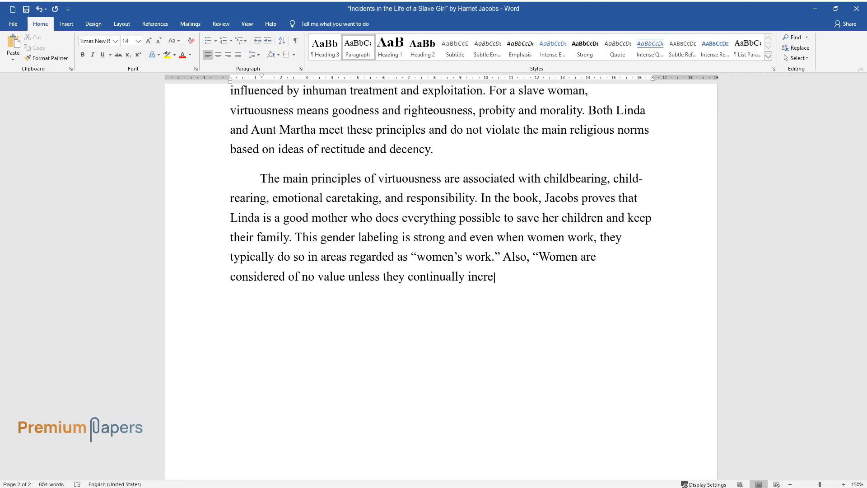
type("ase their owner's stock. They are")
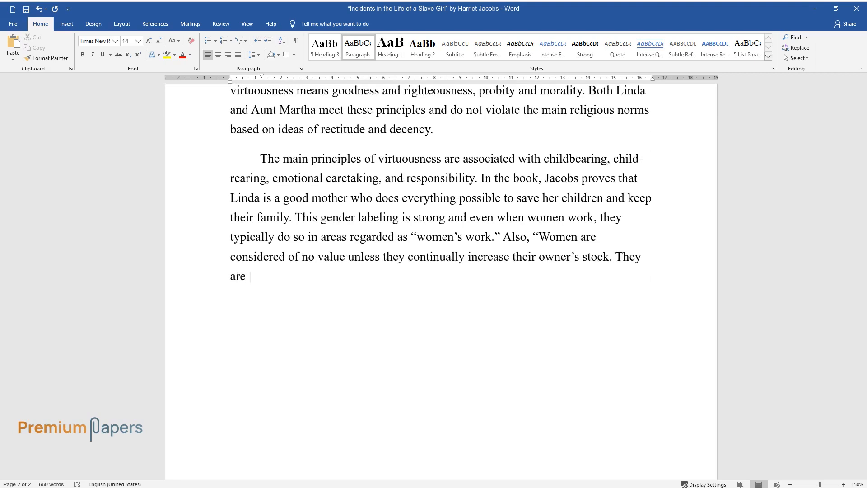
type("put on a par with animals.” Labor m")
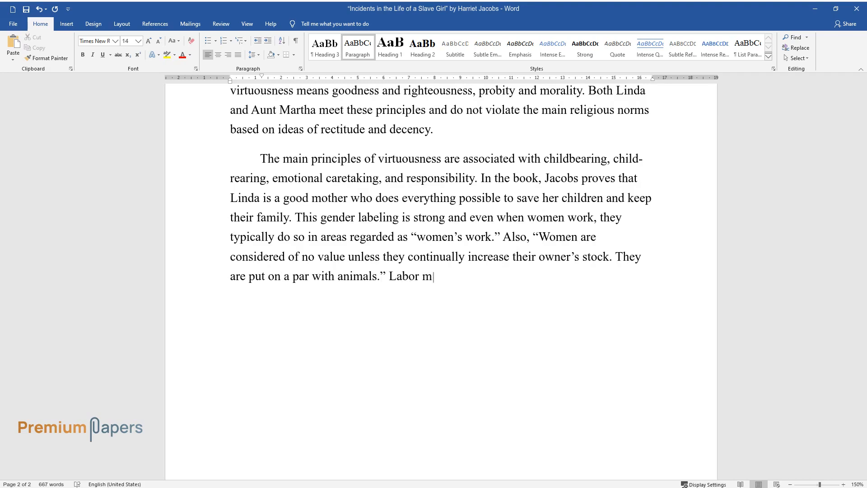
End with segregated labor markets and "Jacobs portrays the situation when Linda meets her daughter:"
type("arkets are thus segregated horizontally by")
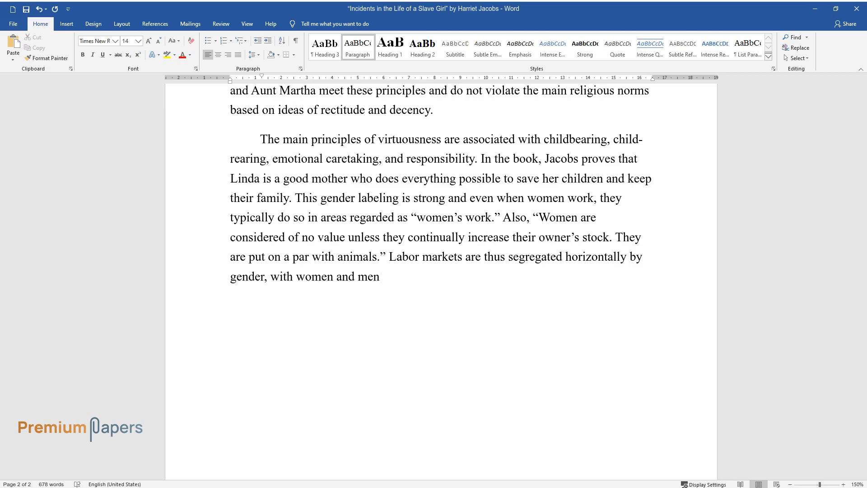
type("differentiated in occupational ro")
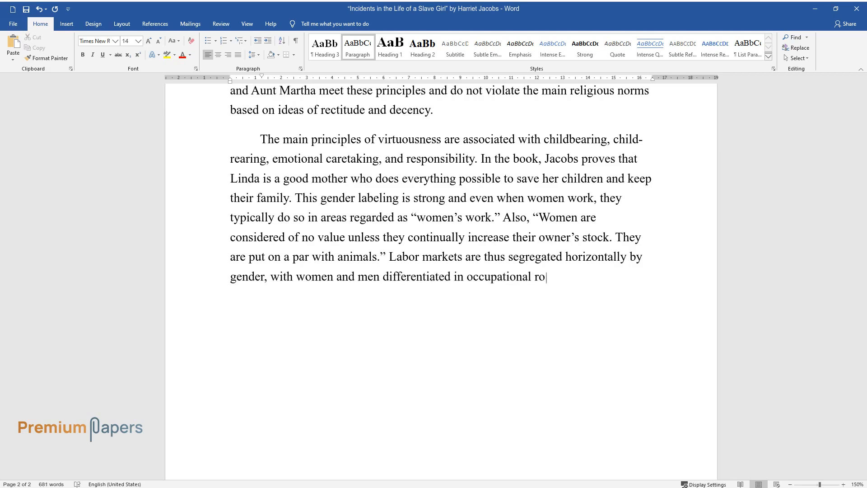
type("les. Jacobs portrays the situation")
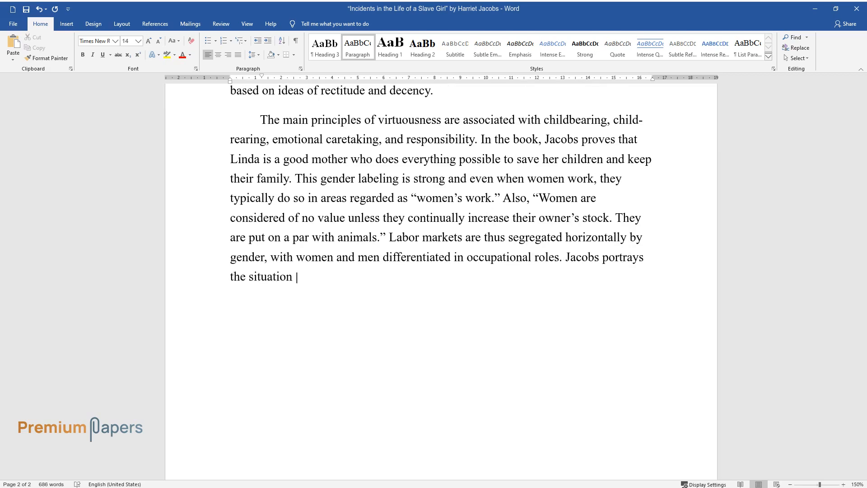
type("when Linda meets her daughter:")
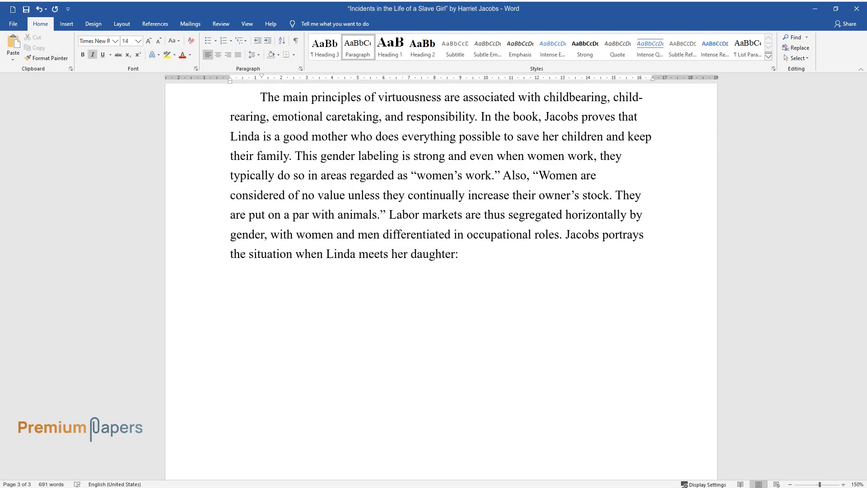
Type the italic quotation of Linda reuniting with Ellen, ending "since I parted from her."
type("\"You take no notice \"")
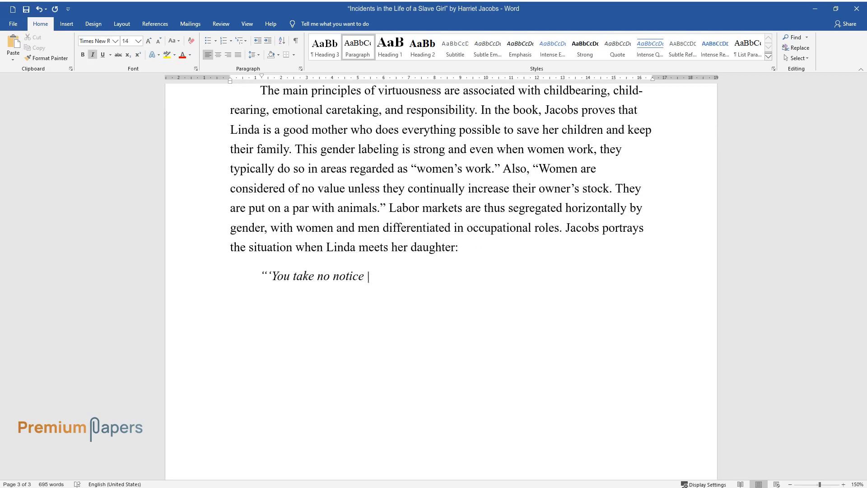
type("of the other girl,' said my friend. I turned, and ther")
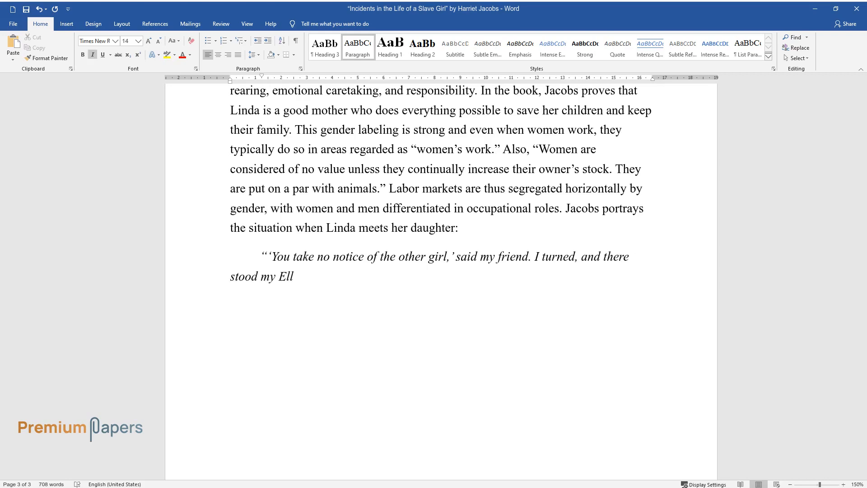
type("en! I pressed her to my heart, the")
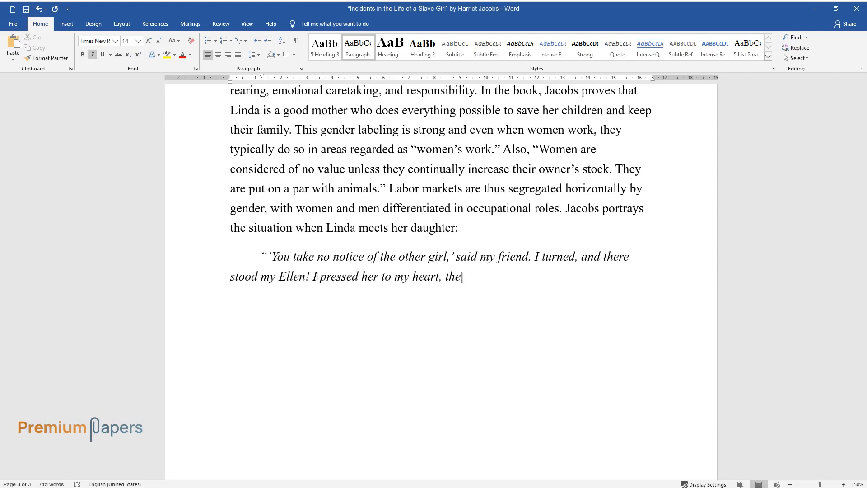
type("n held her away from me to take a")
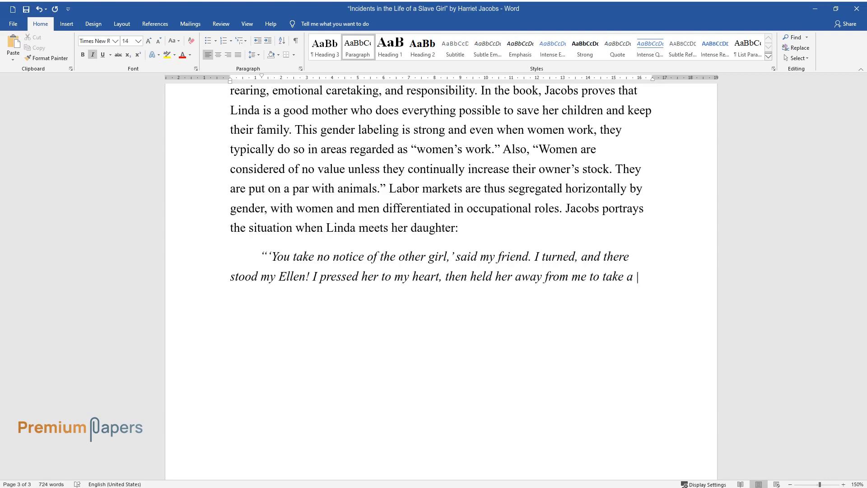
type("look at her. She had changed a goo")
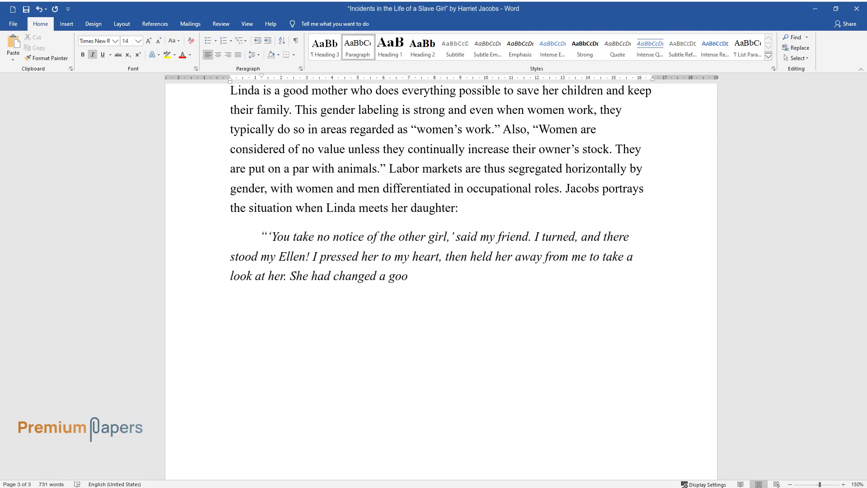
type("d deal in the two years since I p")
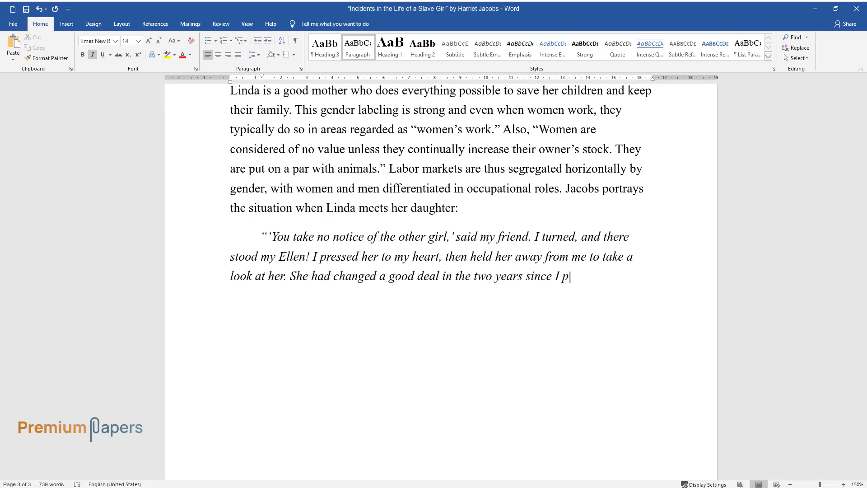
type("arted from her.\"")
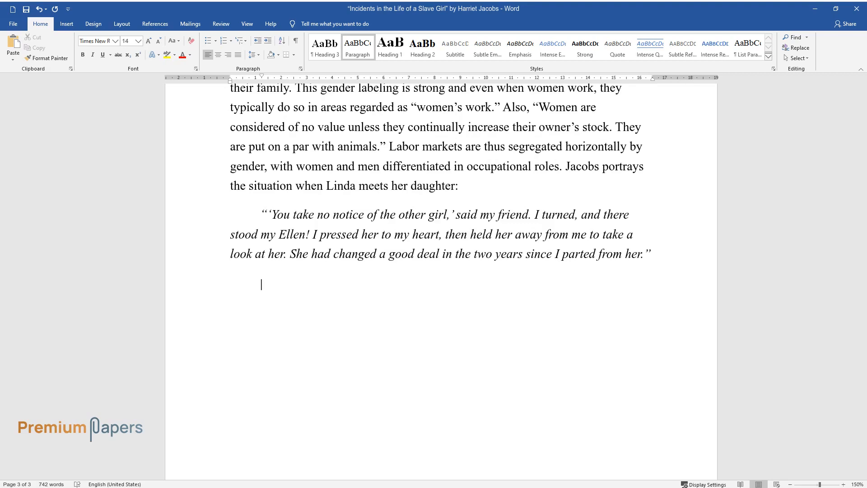
Type the paragraph 'This episode portrays that slave women...' ending '...virtuousness and moral values.'
type("This episode portrays that slave w")
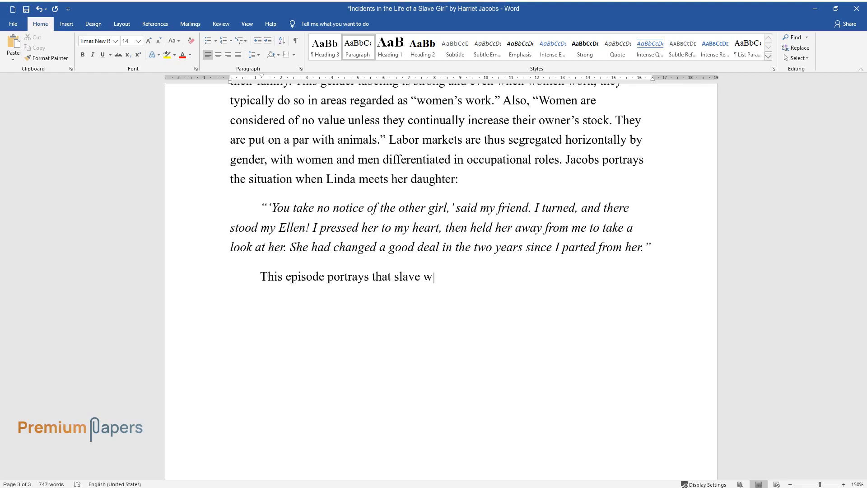
type("omen have the same qualities as white")
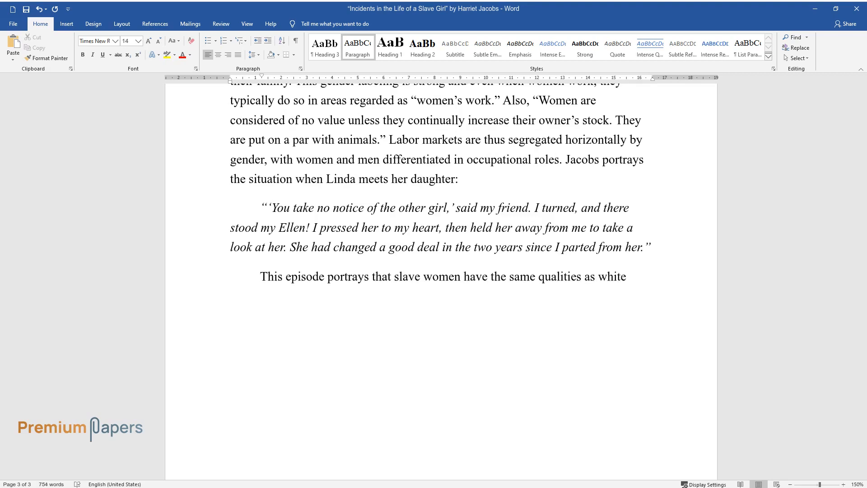
type("women and can feel more deeply than")
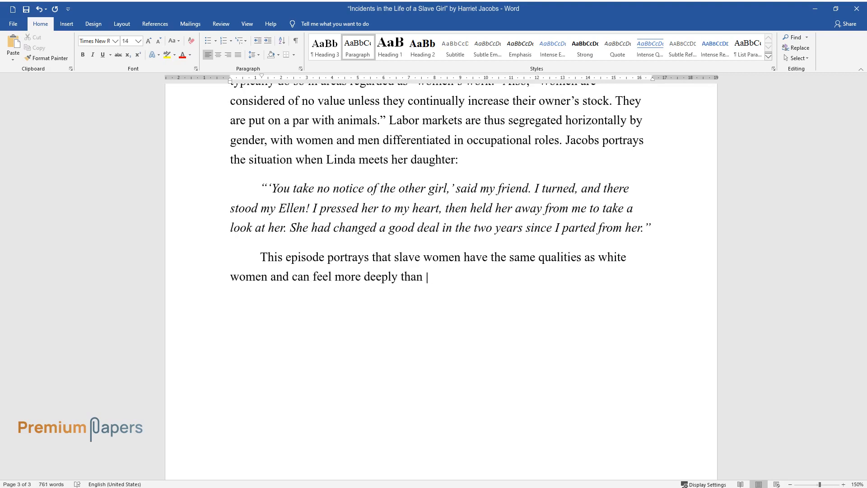
type("white females. Lack of respect toward")
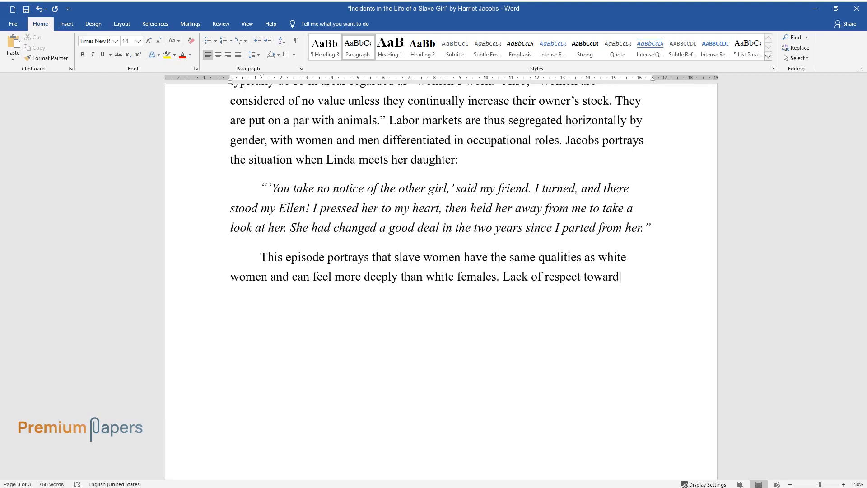
type("s women results in norms and values t")
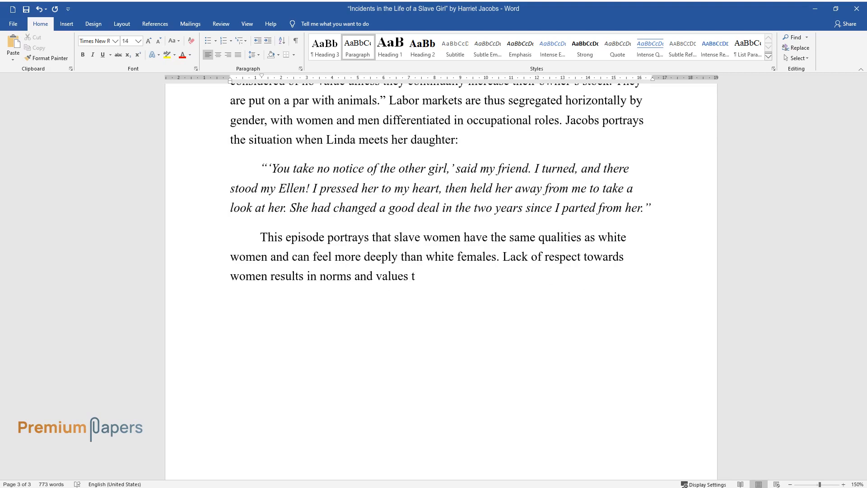
type("hat reflect gender roles, but it does")
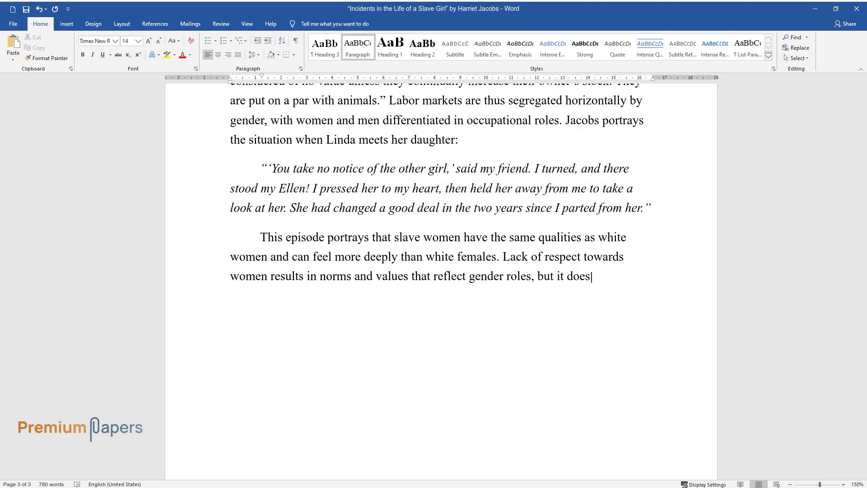
type("not mean that slave women were depri")
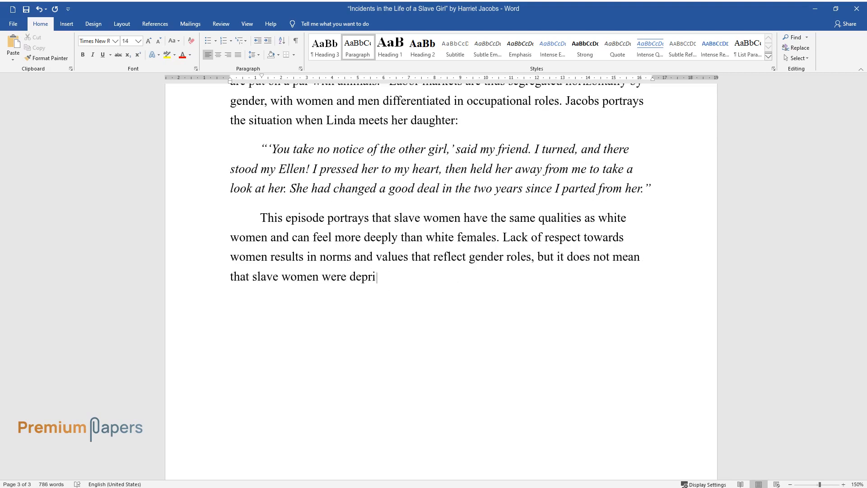
type("ved of virtuousness and moral values.")
type("Conclus")
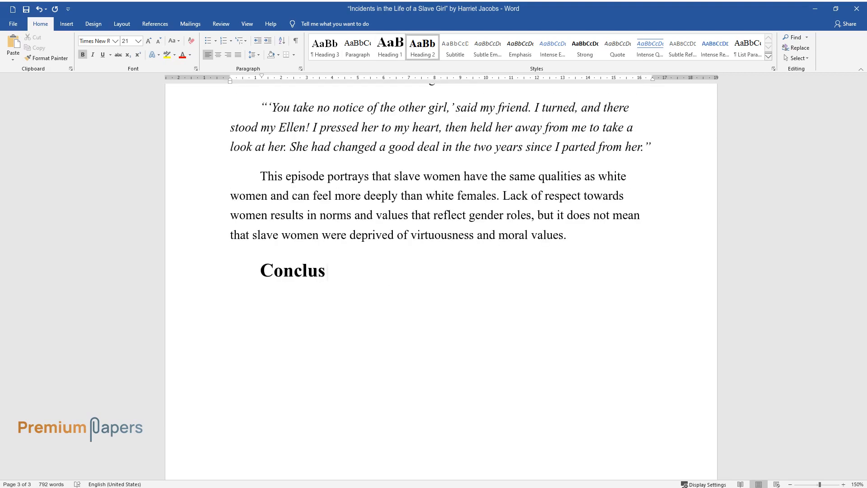
Finish the 'Conclusion' heading and type 'In sum, slavery was a crucial and difficult period...'
type("ion")
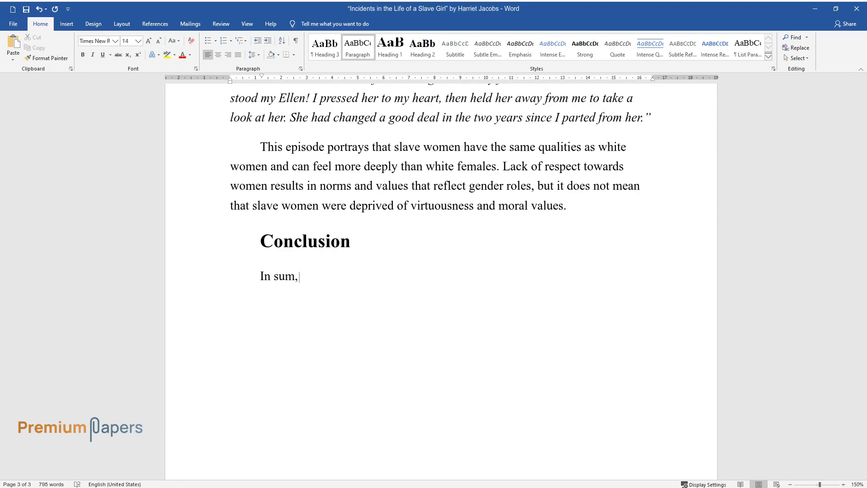
type("slavery was a crucial and difficul")
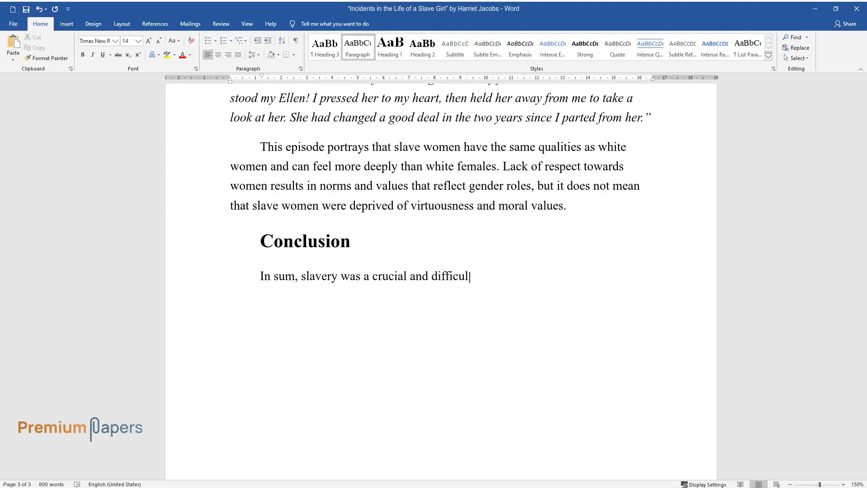
type("period for black women deprived o")
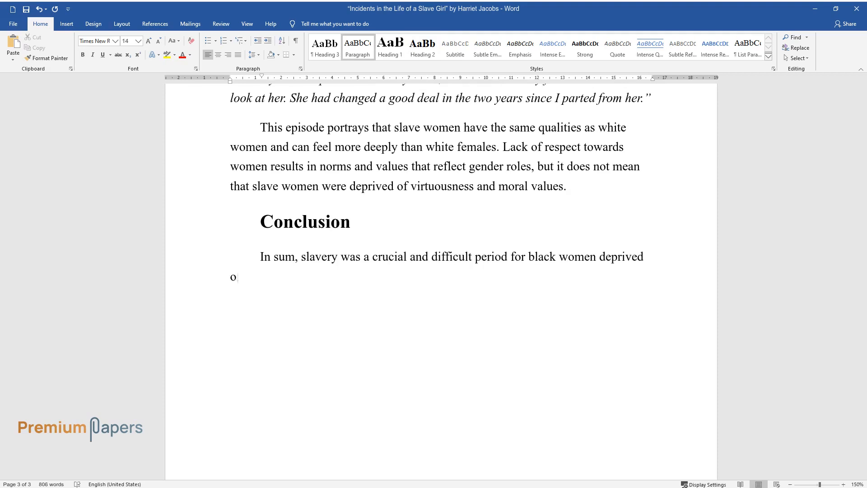
type("f human rights and the ability to b")
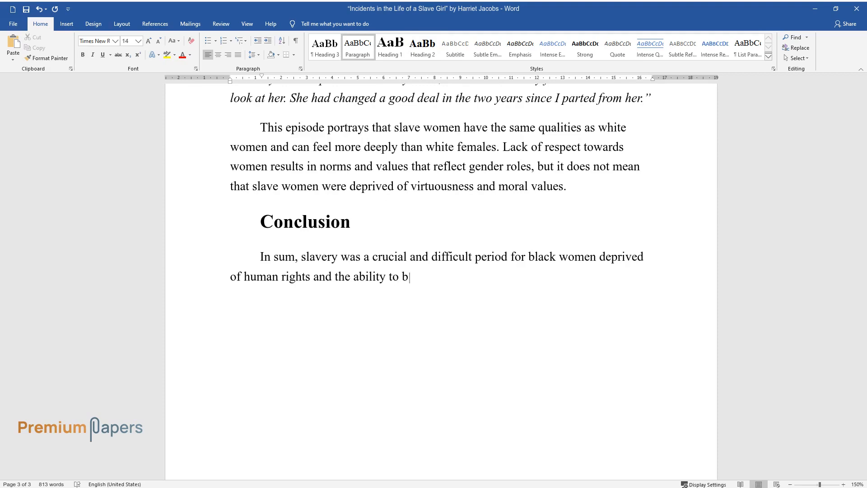
type("e happy, thus they preserved ideas o")
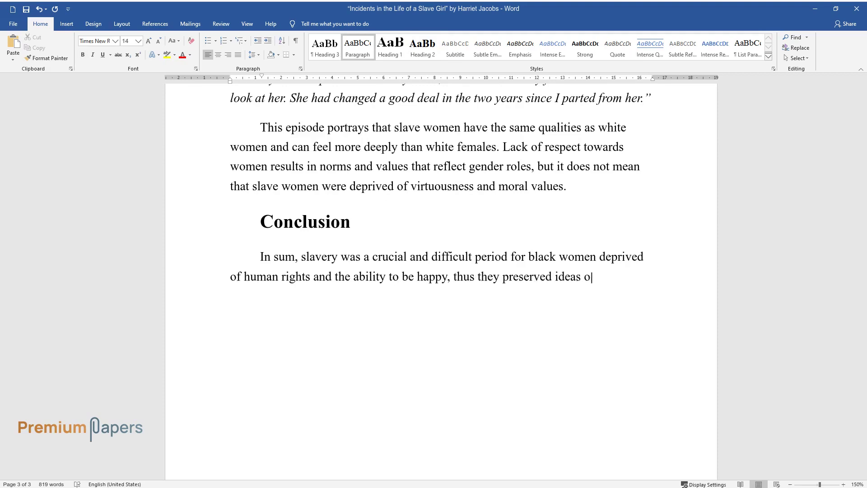
type("f morality and goodness which helpe")
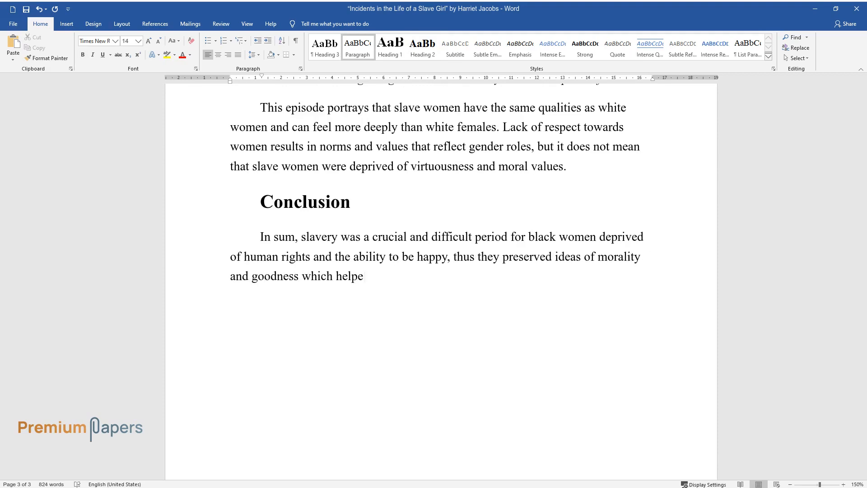
Continue the conclusion on family relations, white dominance, abuse, and black women's rectitude
type("d them to survive. During the period of slavery, social")
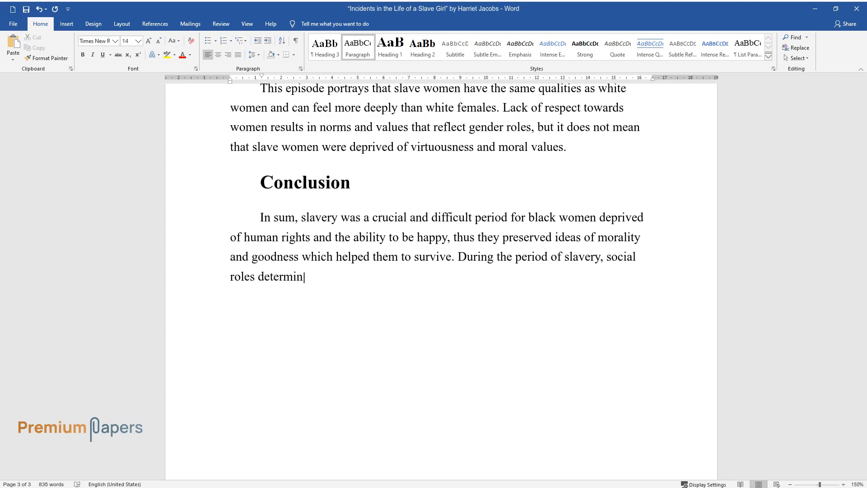
type("ed family relations resulting in the low status of black women and")
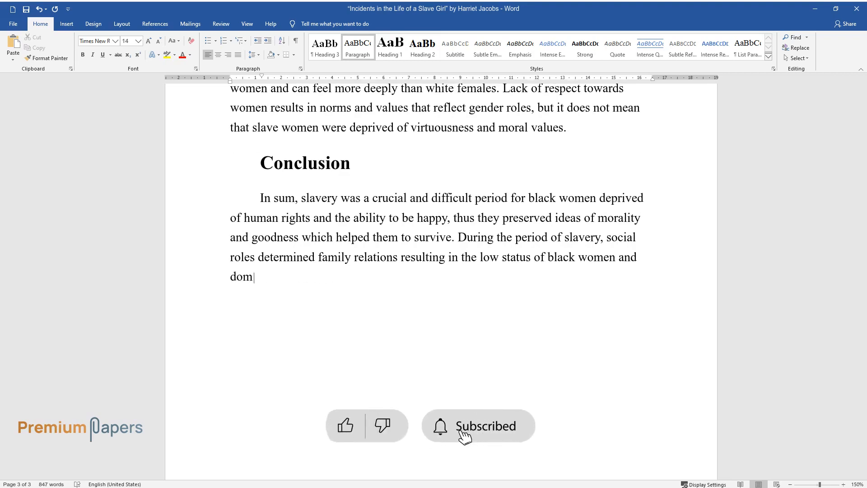
type("inance of whites. Despite sexual an")
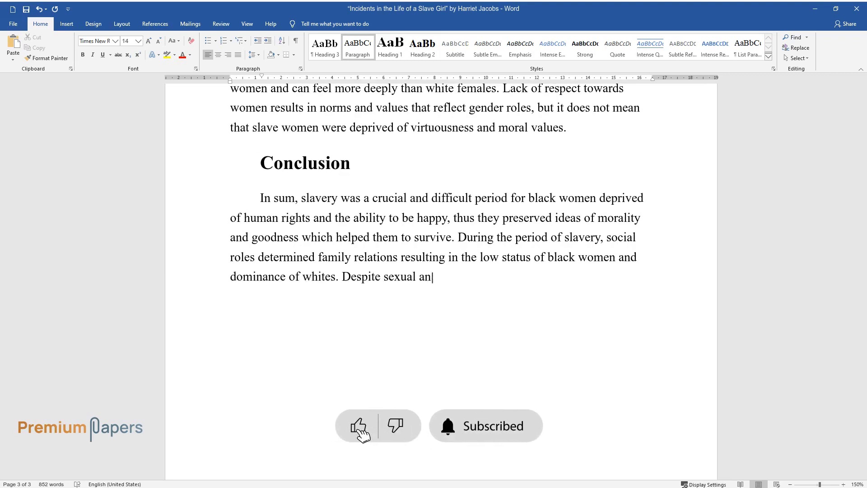
type("d physical abuse, black women follo")
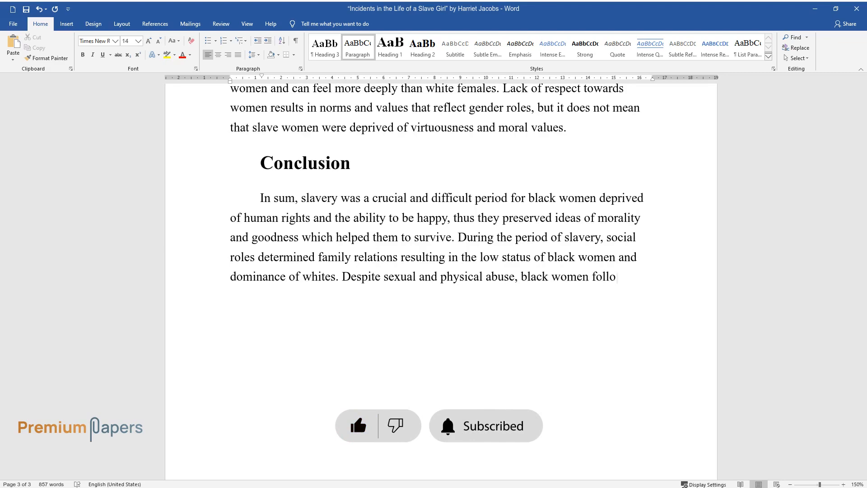
type("wed principles of rectitude and dec")
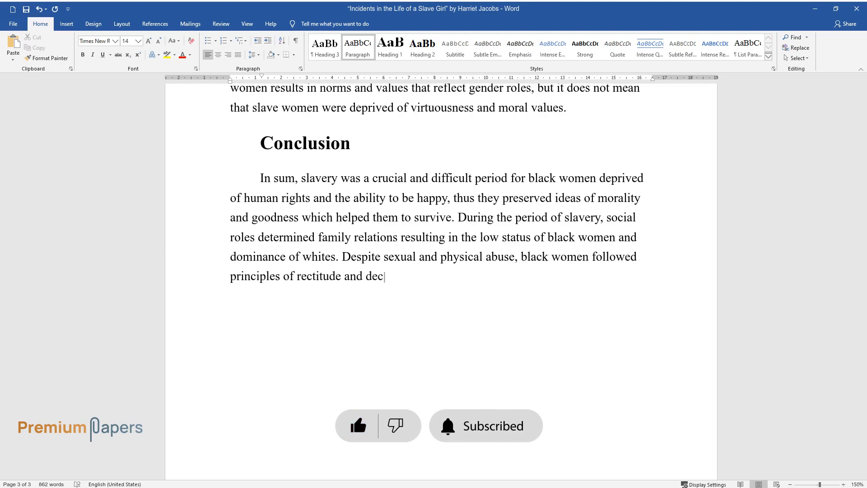